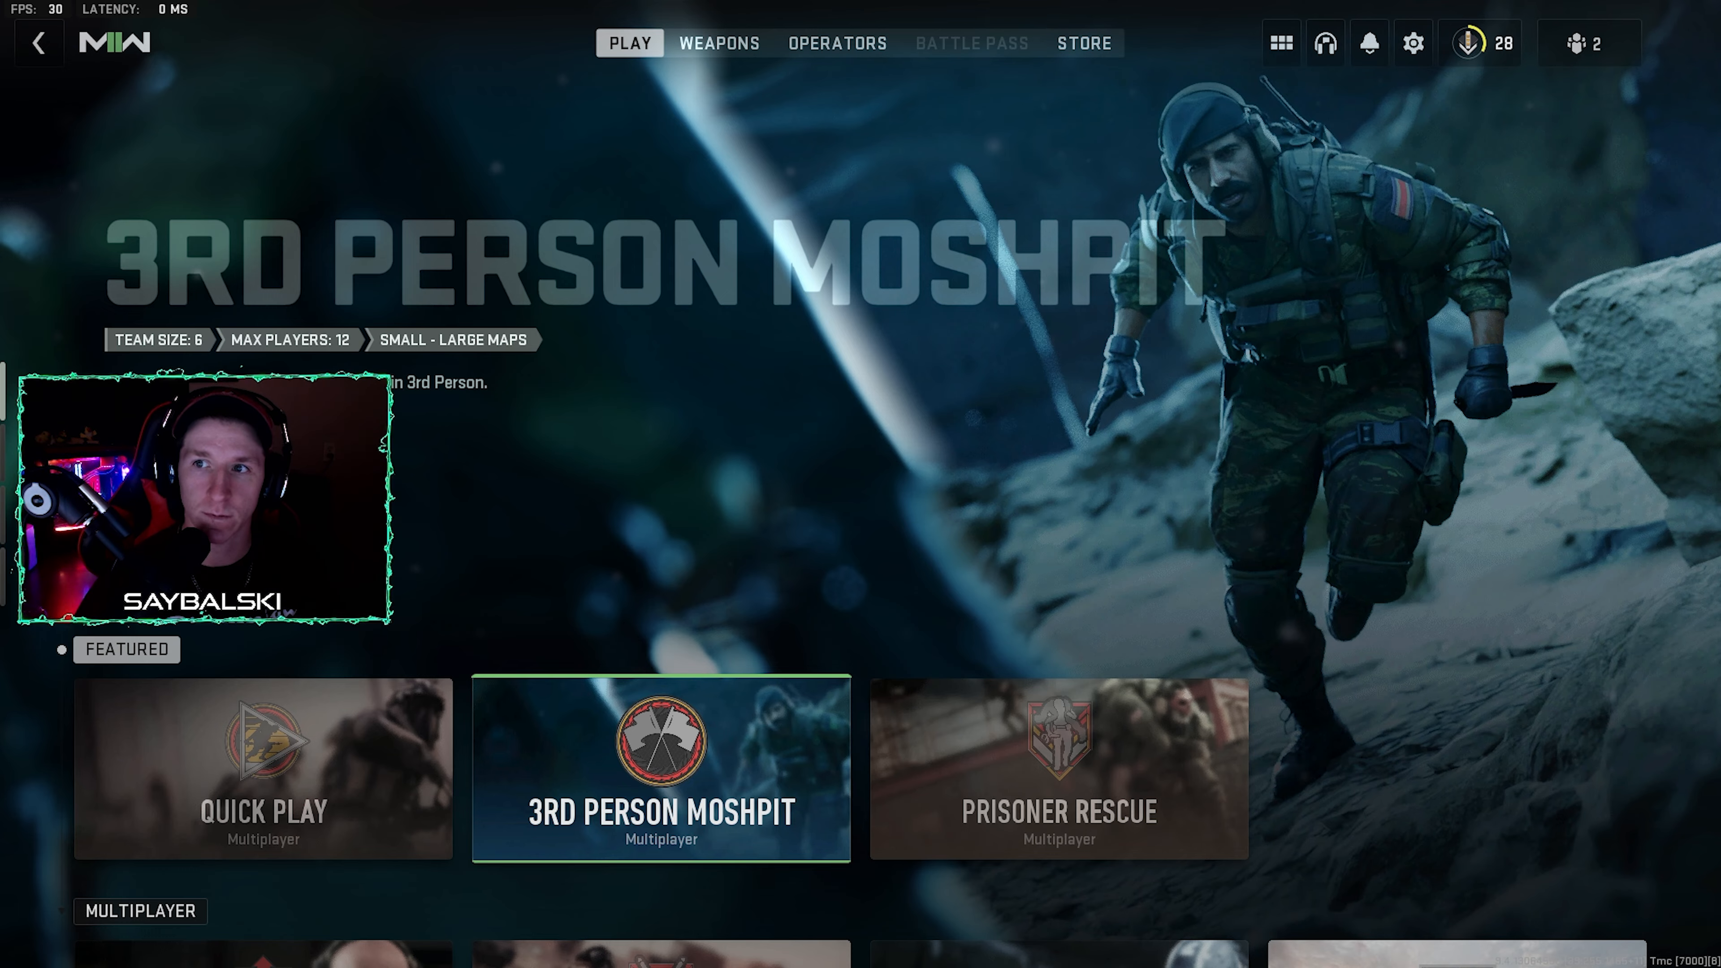
Apply the Fullscreen Exclusive display mode and move to the Quality settings
{"action": "left_click", "coordinate": [1413, 43]}
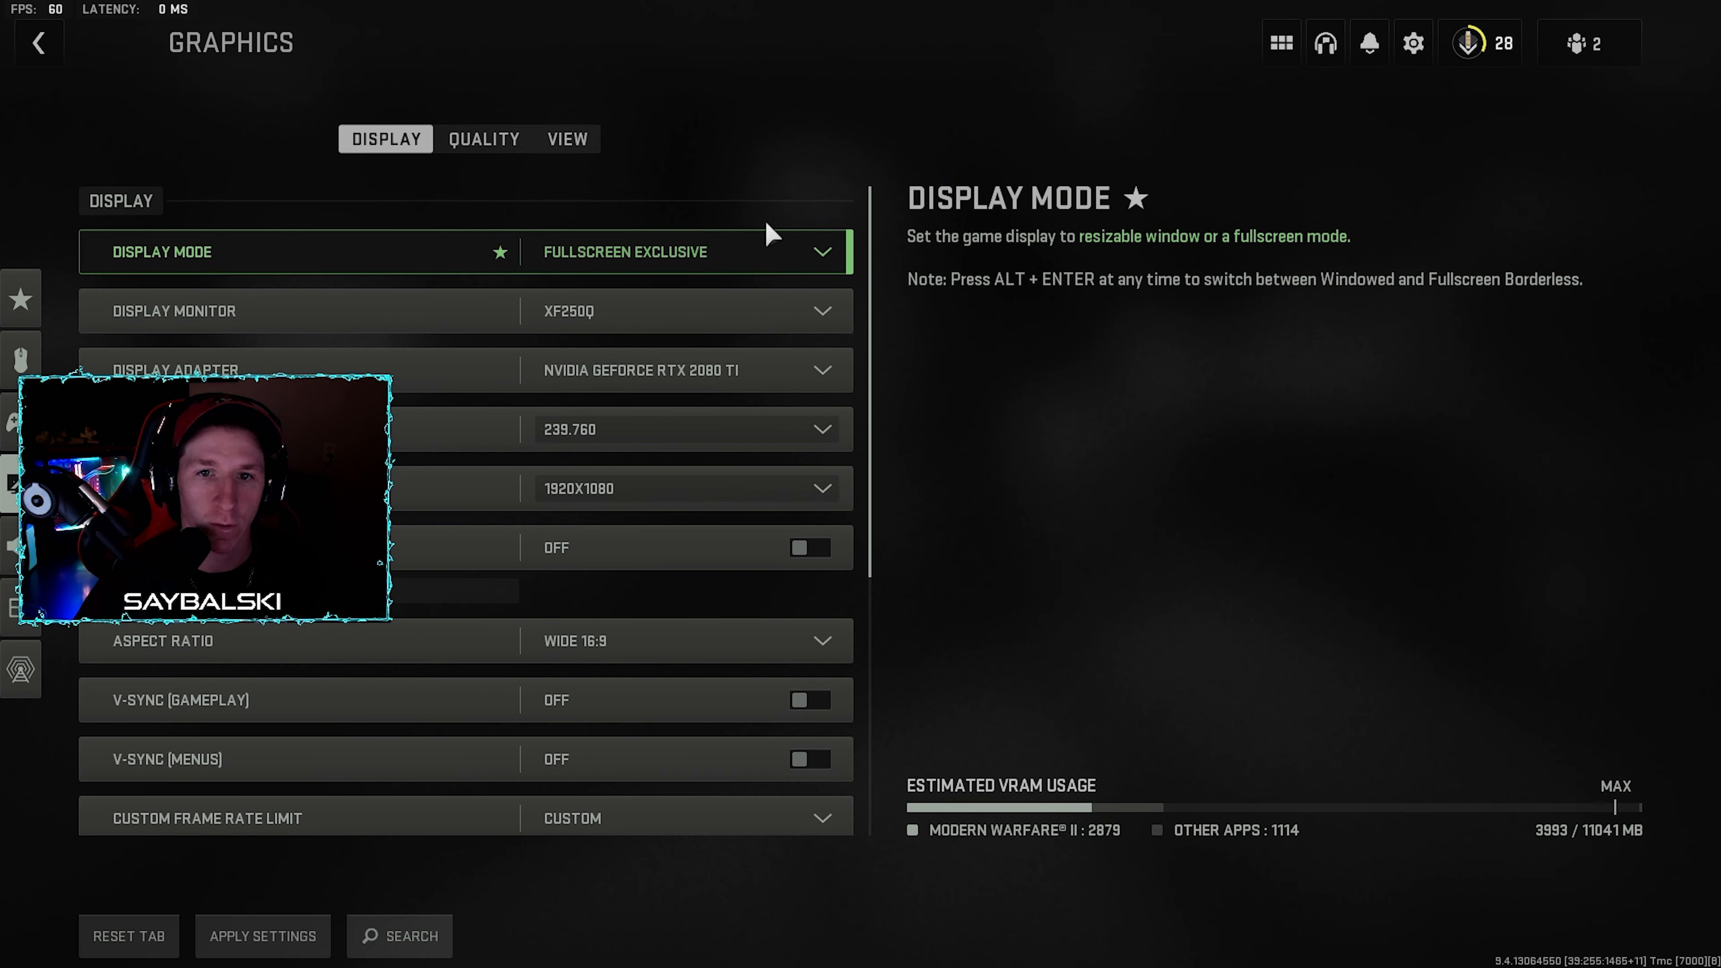
{"action": "mouse_move", "coordinate": [747, 140]}
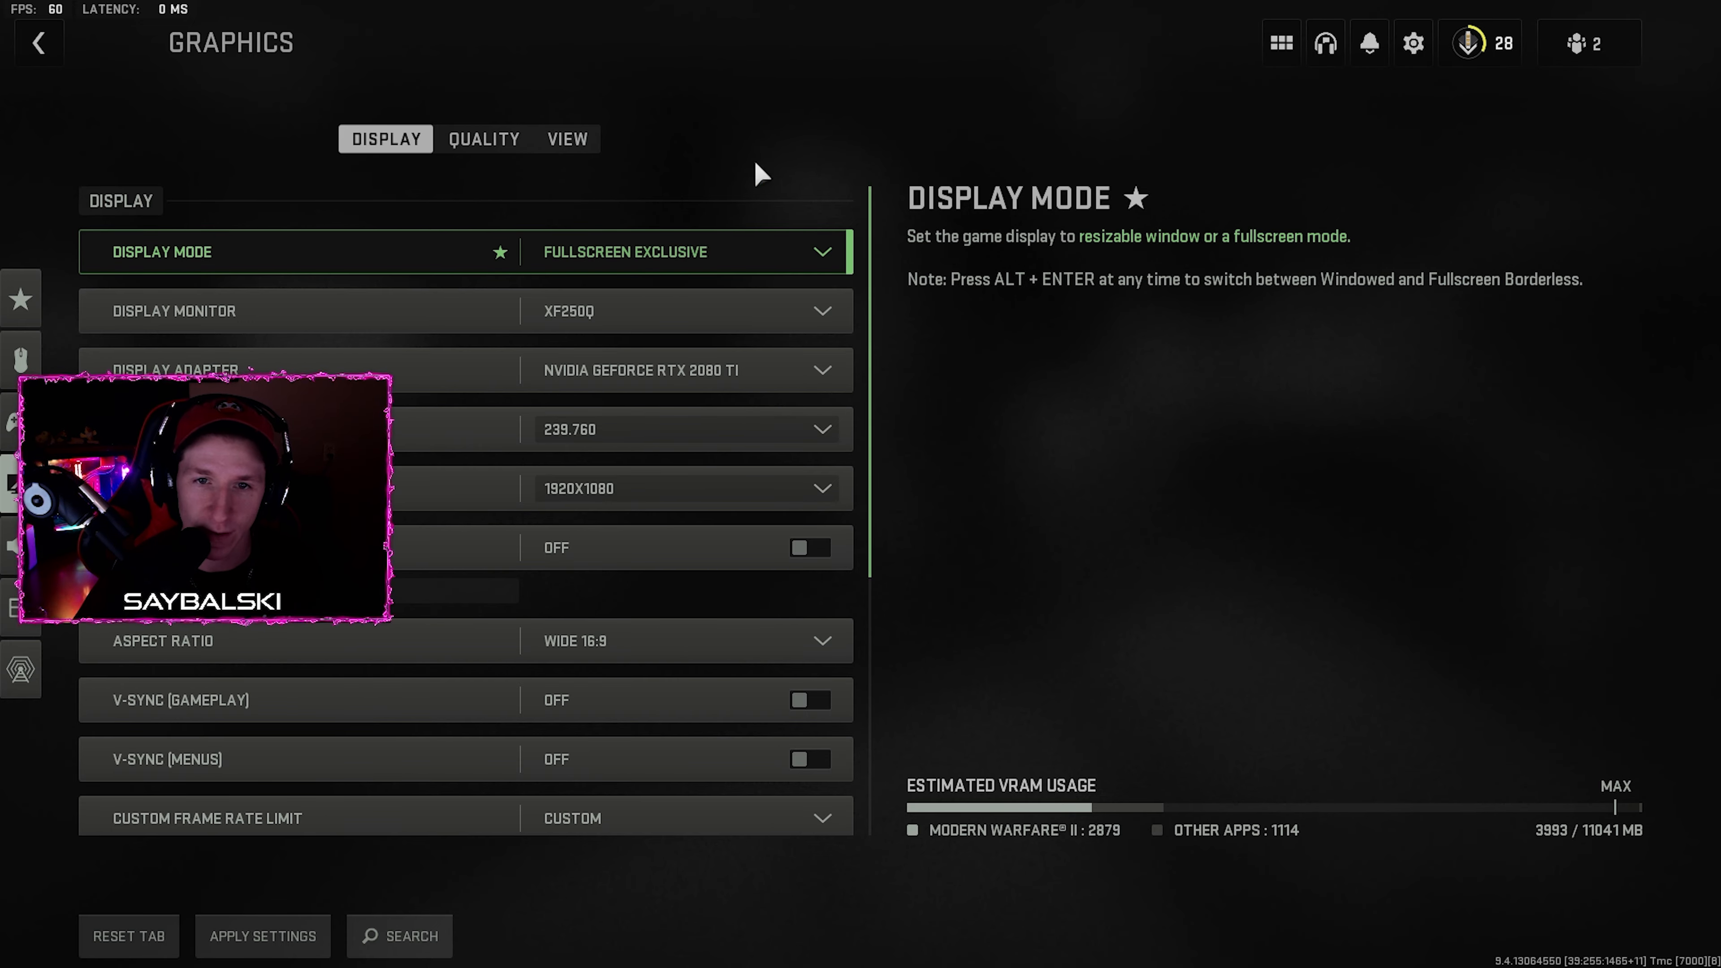
{"action": "left_click", "coordinate": [261, 936]}
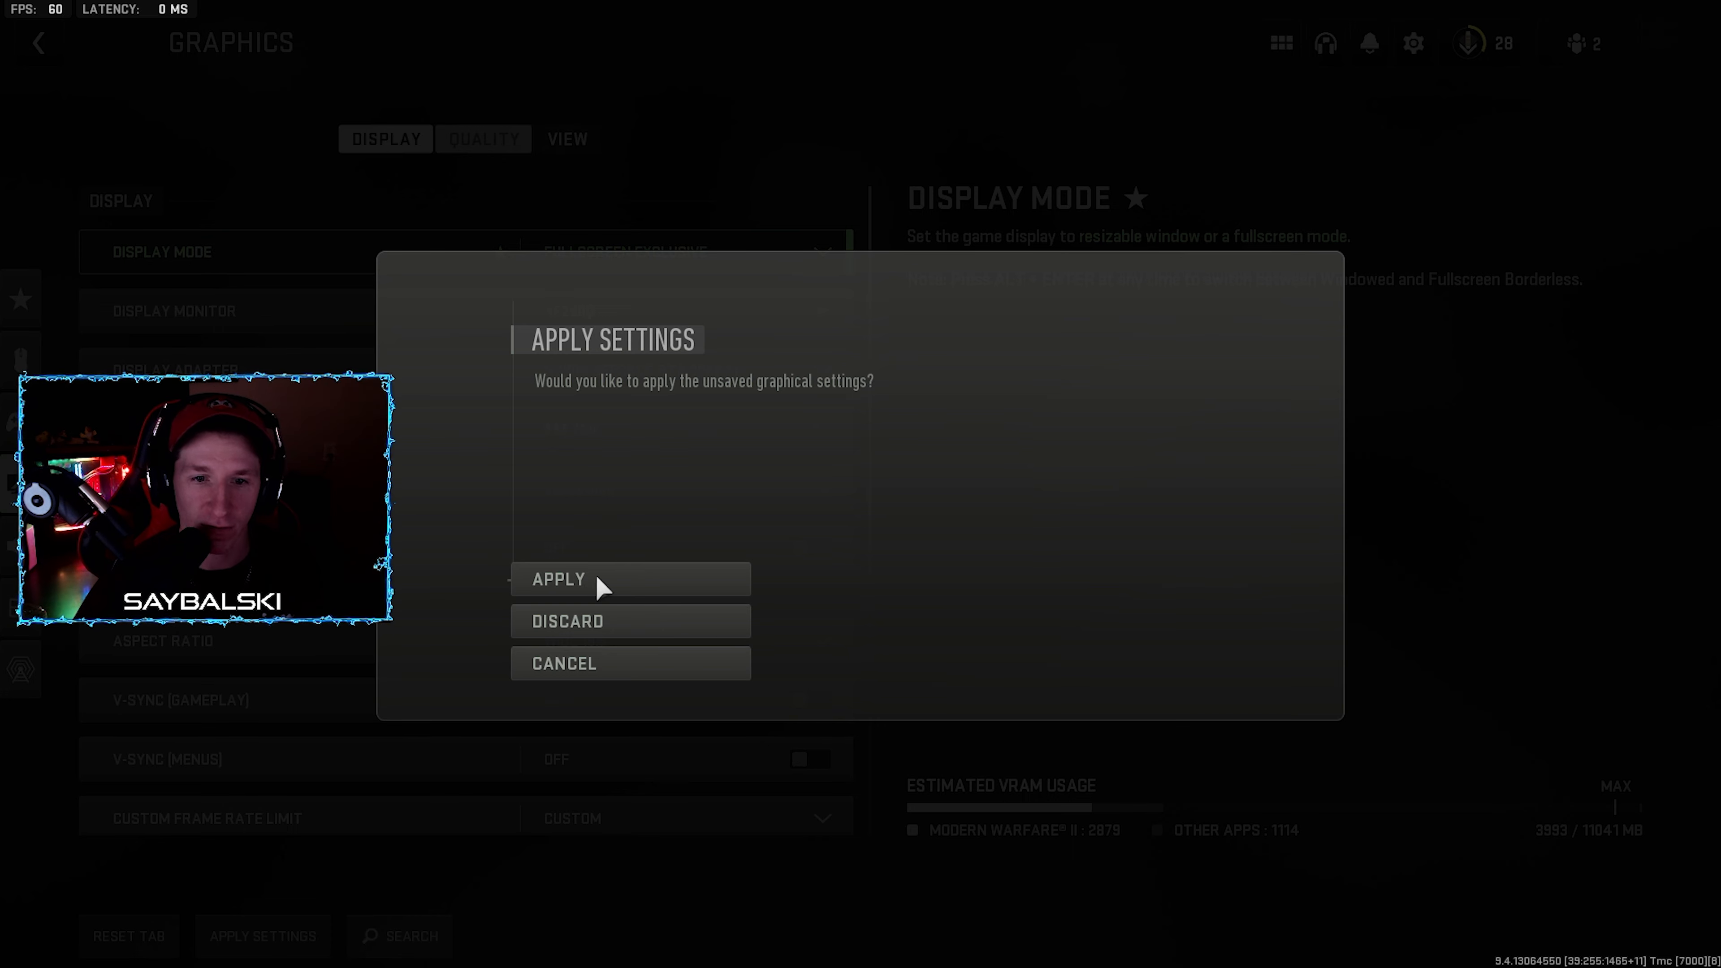
{"action": "left_click", "coordinate": [558, 580]}
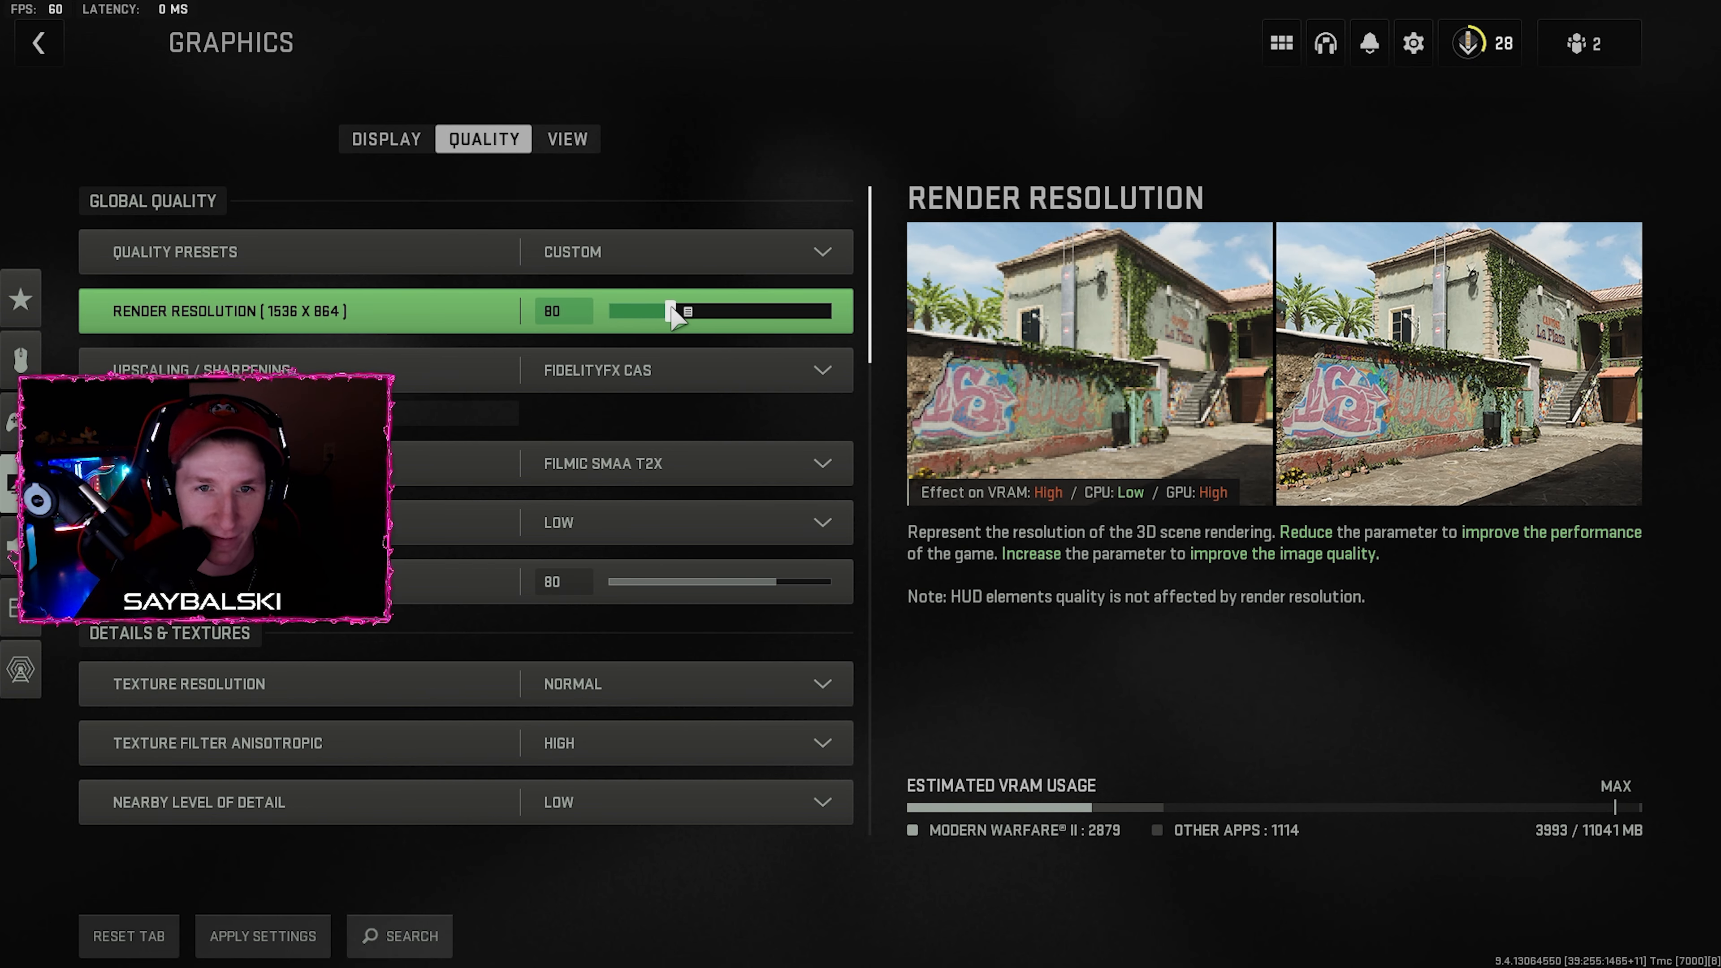
Raise Render Resolution to 100 (1920 x 1080) and apply it
{"action": "left_click_drag", "start_coordinate": [673, 312], "coordinate": [711, 312]}
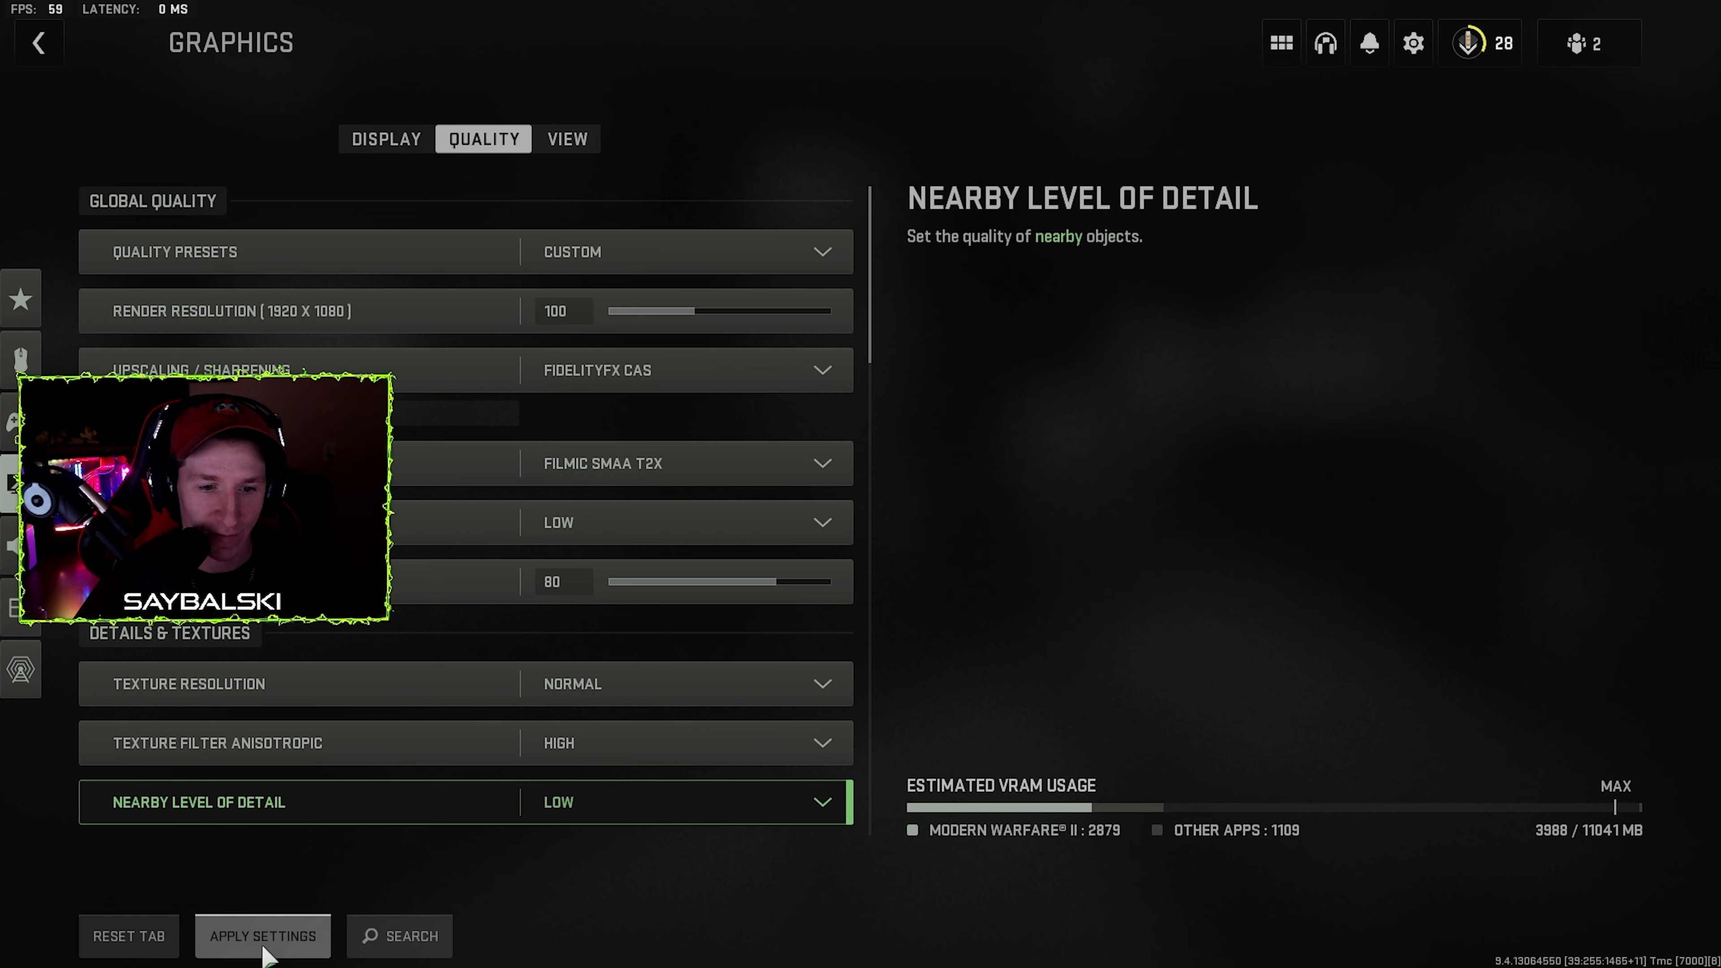
{"action": "left_click", "coordinate": [261, 936]}
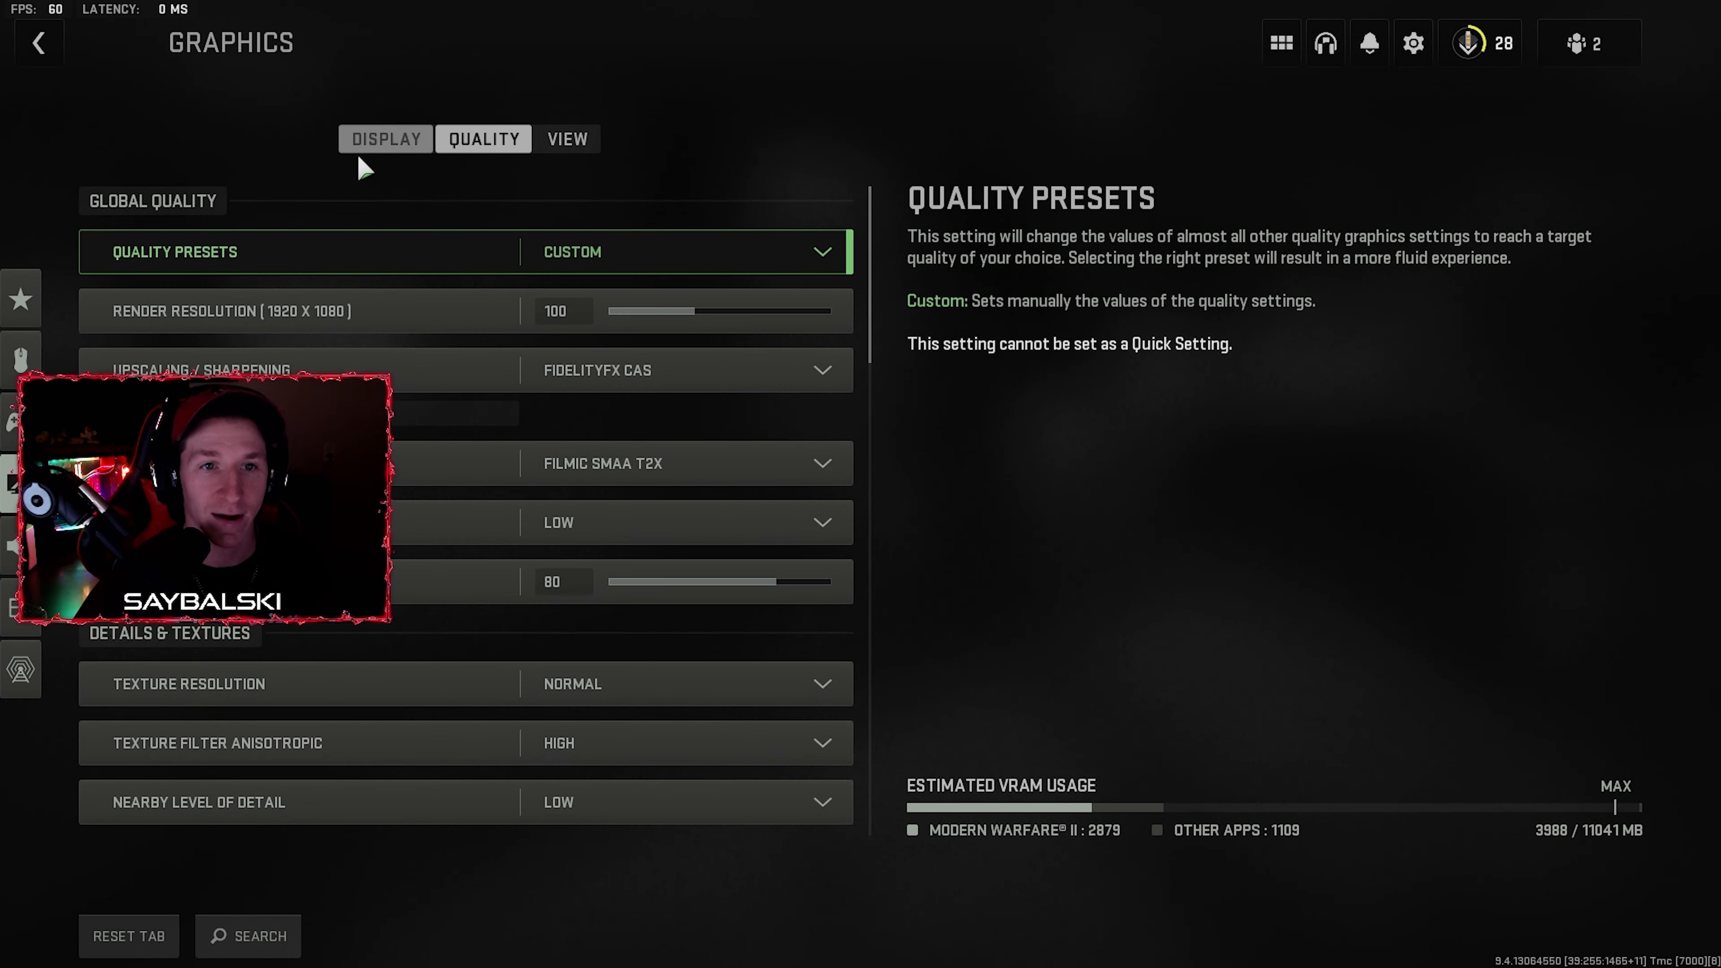
Review Display settings: 239.760 refresh rate, dynamic resolution and V-Sync off, unchanged
{"action": "left_click", "coordinate": [386, 138]}
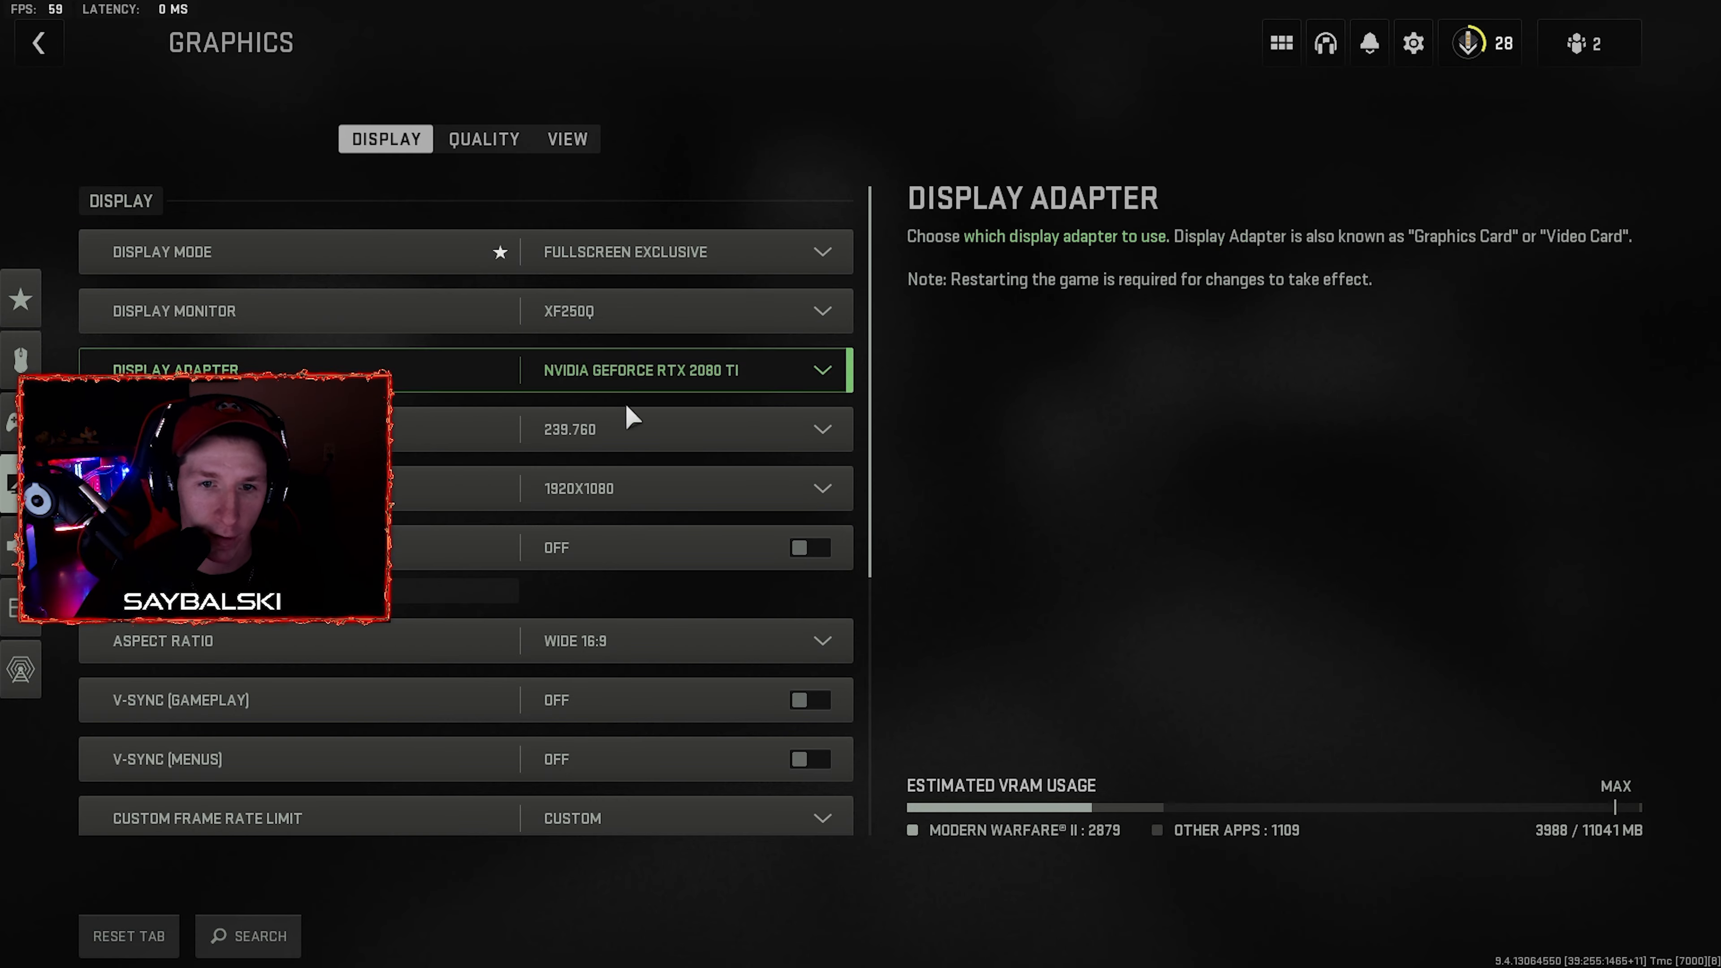
{"action": "mouse_move", "coordinate": [747, 430]}
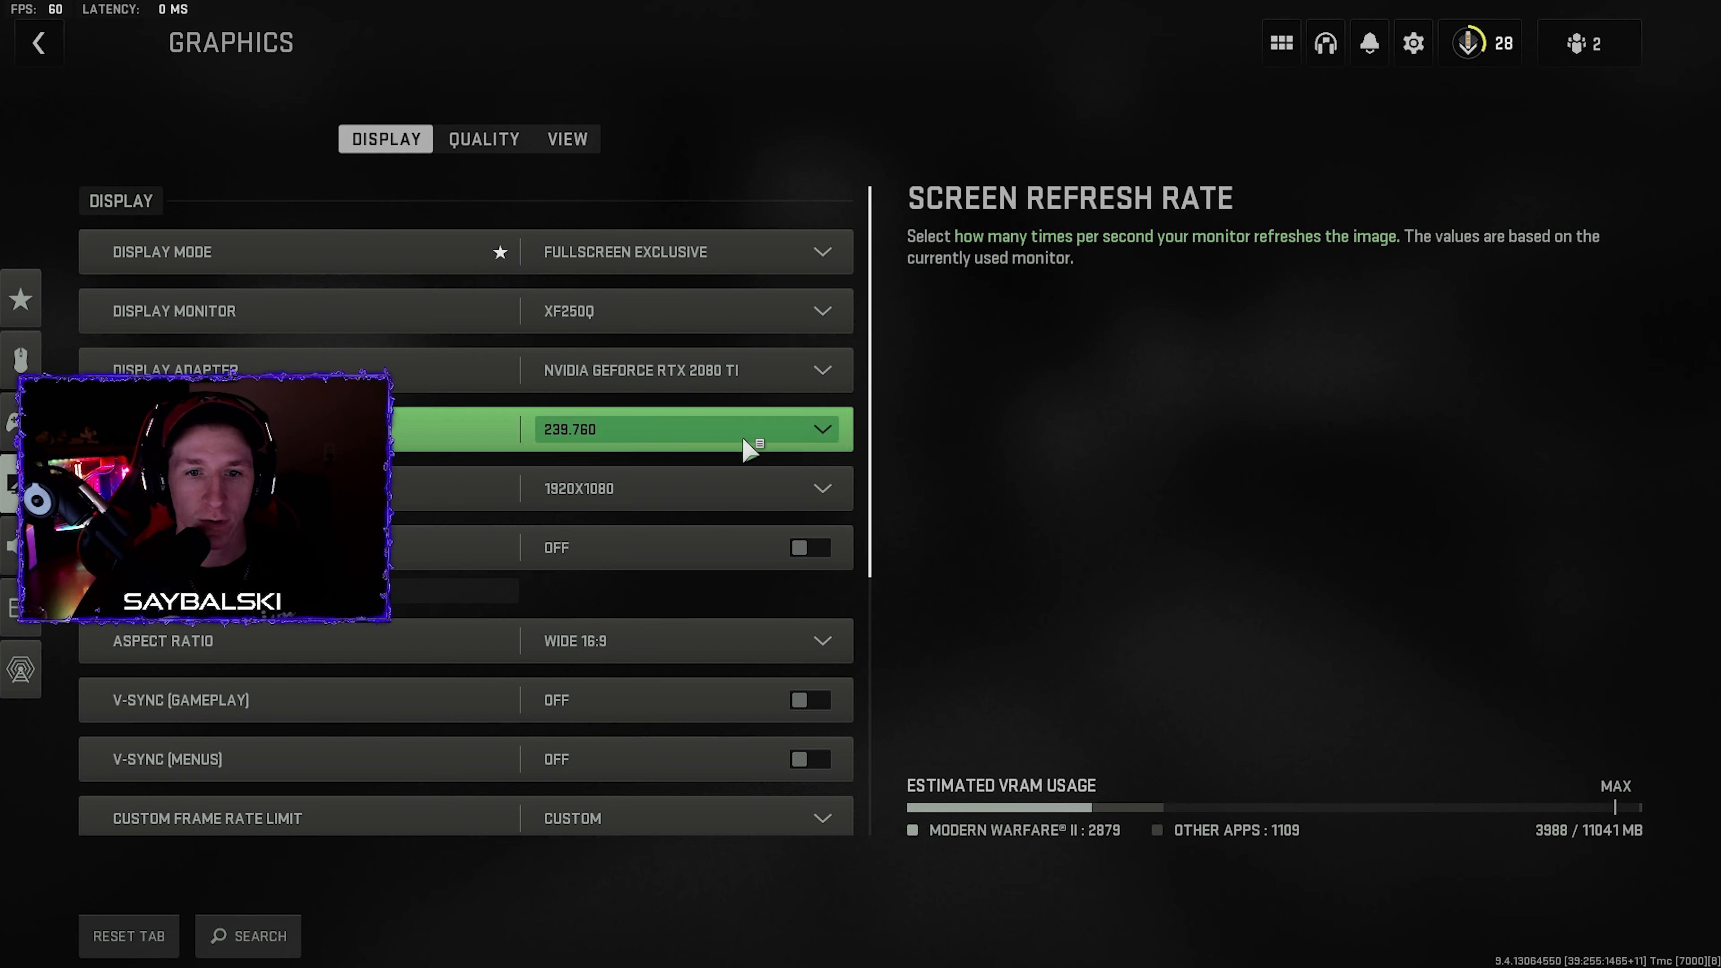
{"action": "mouse_move", "coordinate": [647, 548]}
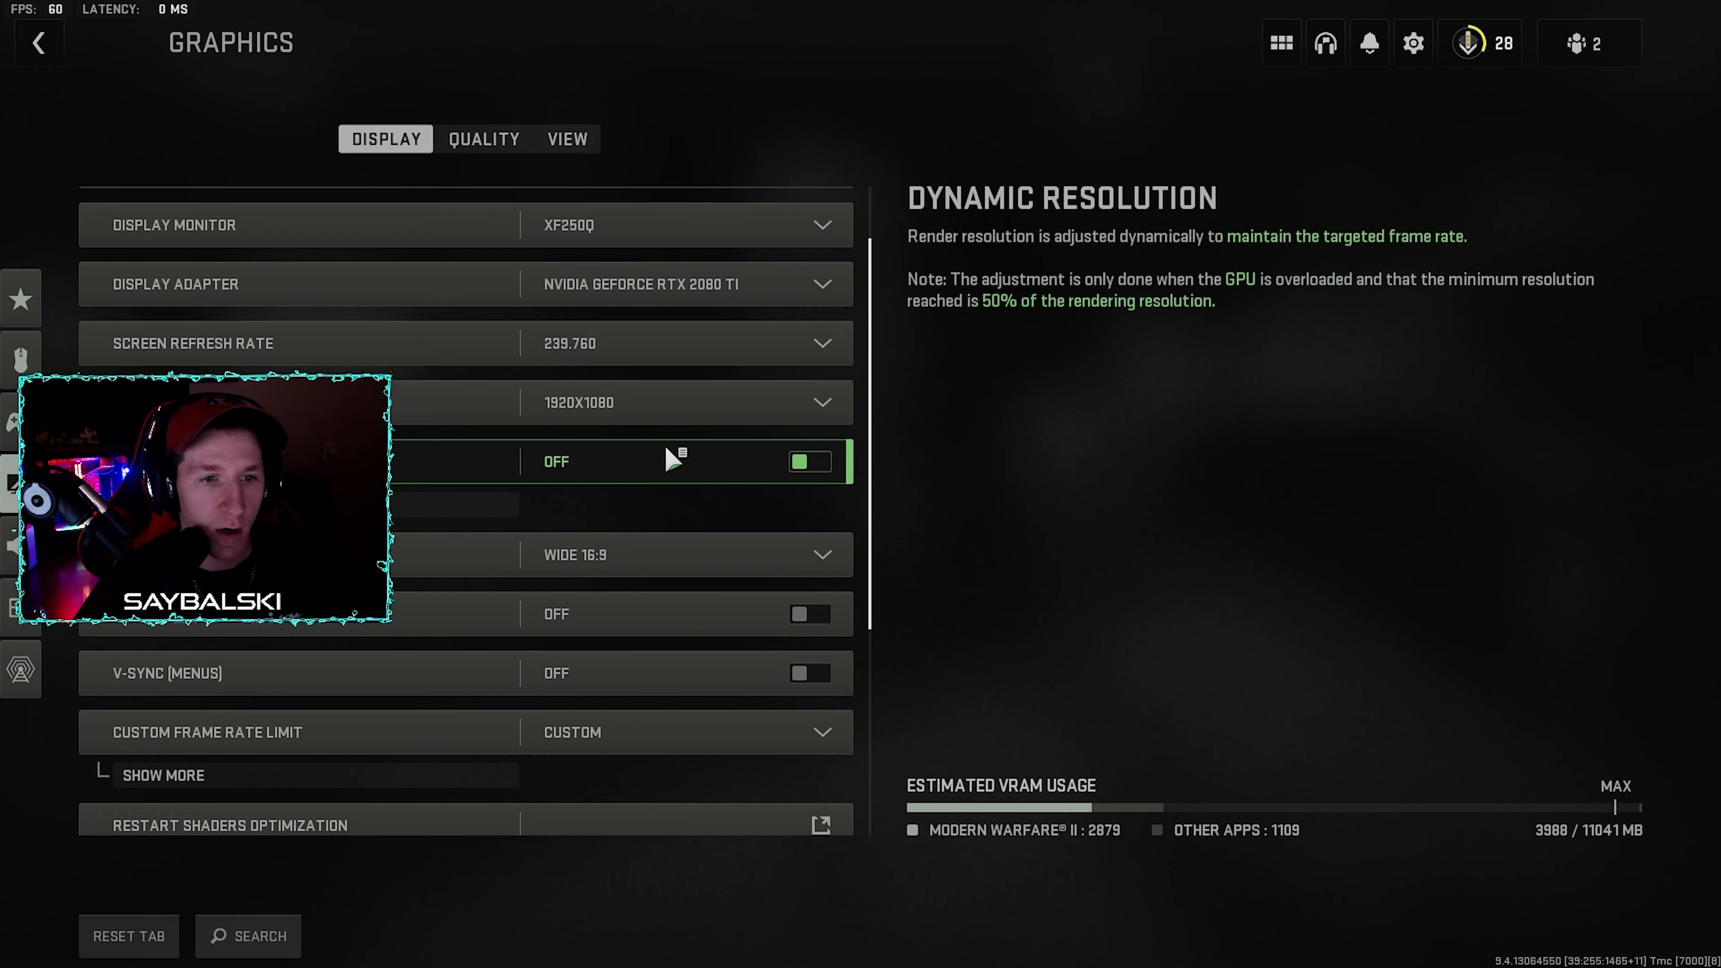
{"action": "scroll", "scroll_direction": "down", "scroll_amount": 3}
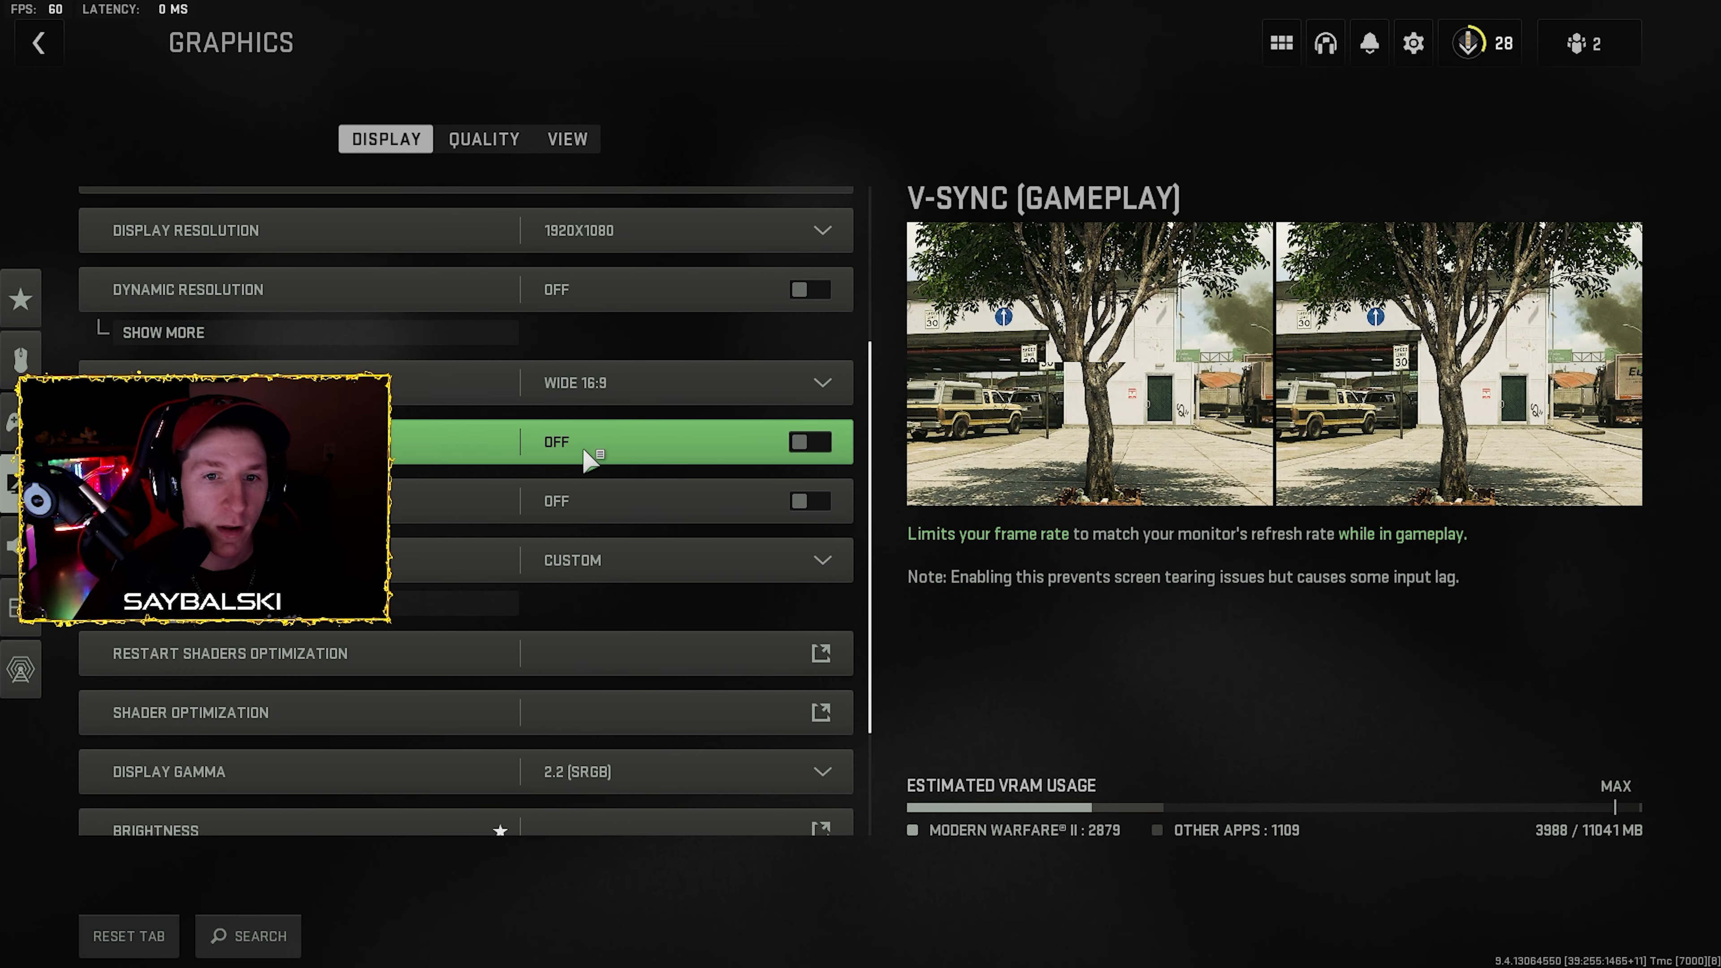
{"action": "mouse_move", "coordinate": [575, 382]}
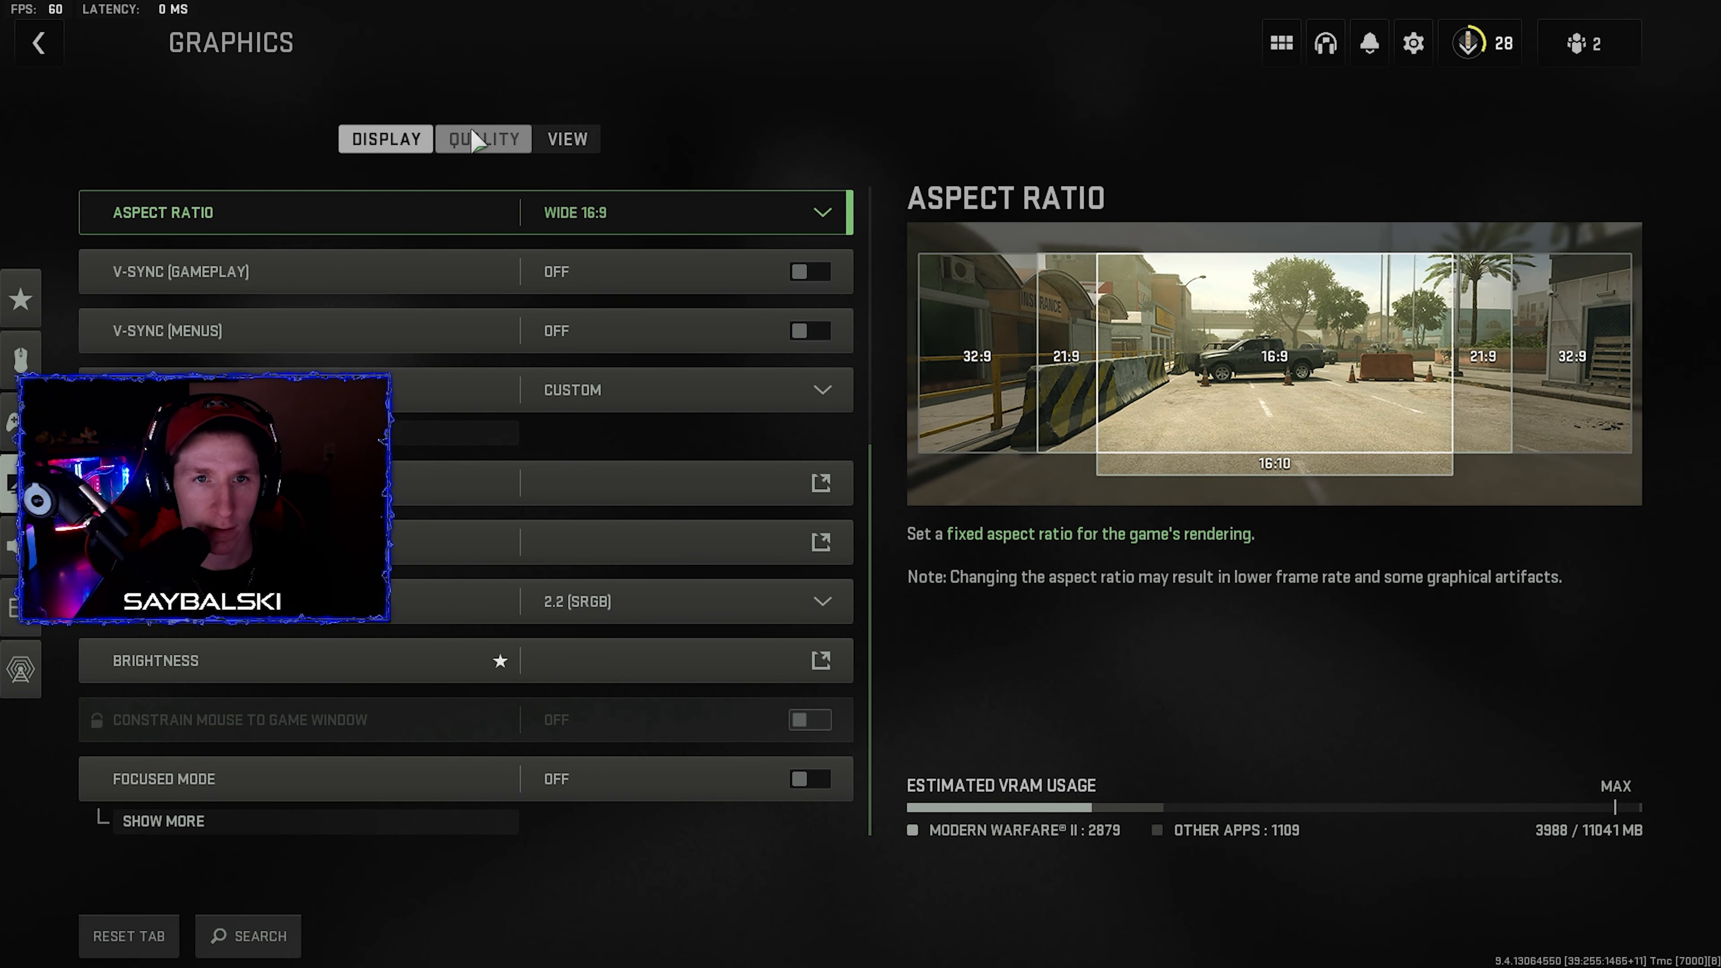
Switch Anti-Aliasing from Filmic SMAA T2X to SMAA T2X in Quality settings
{"action": "left_click", "coordinate": [483, 138]}
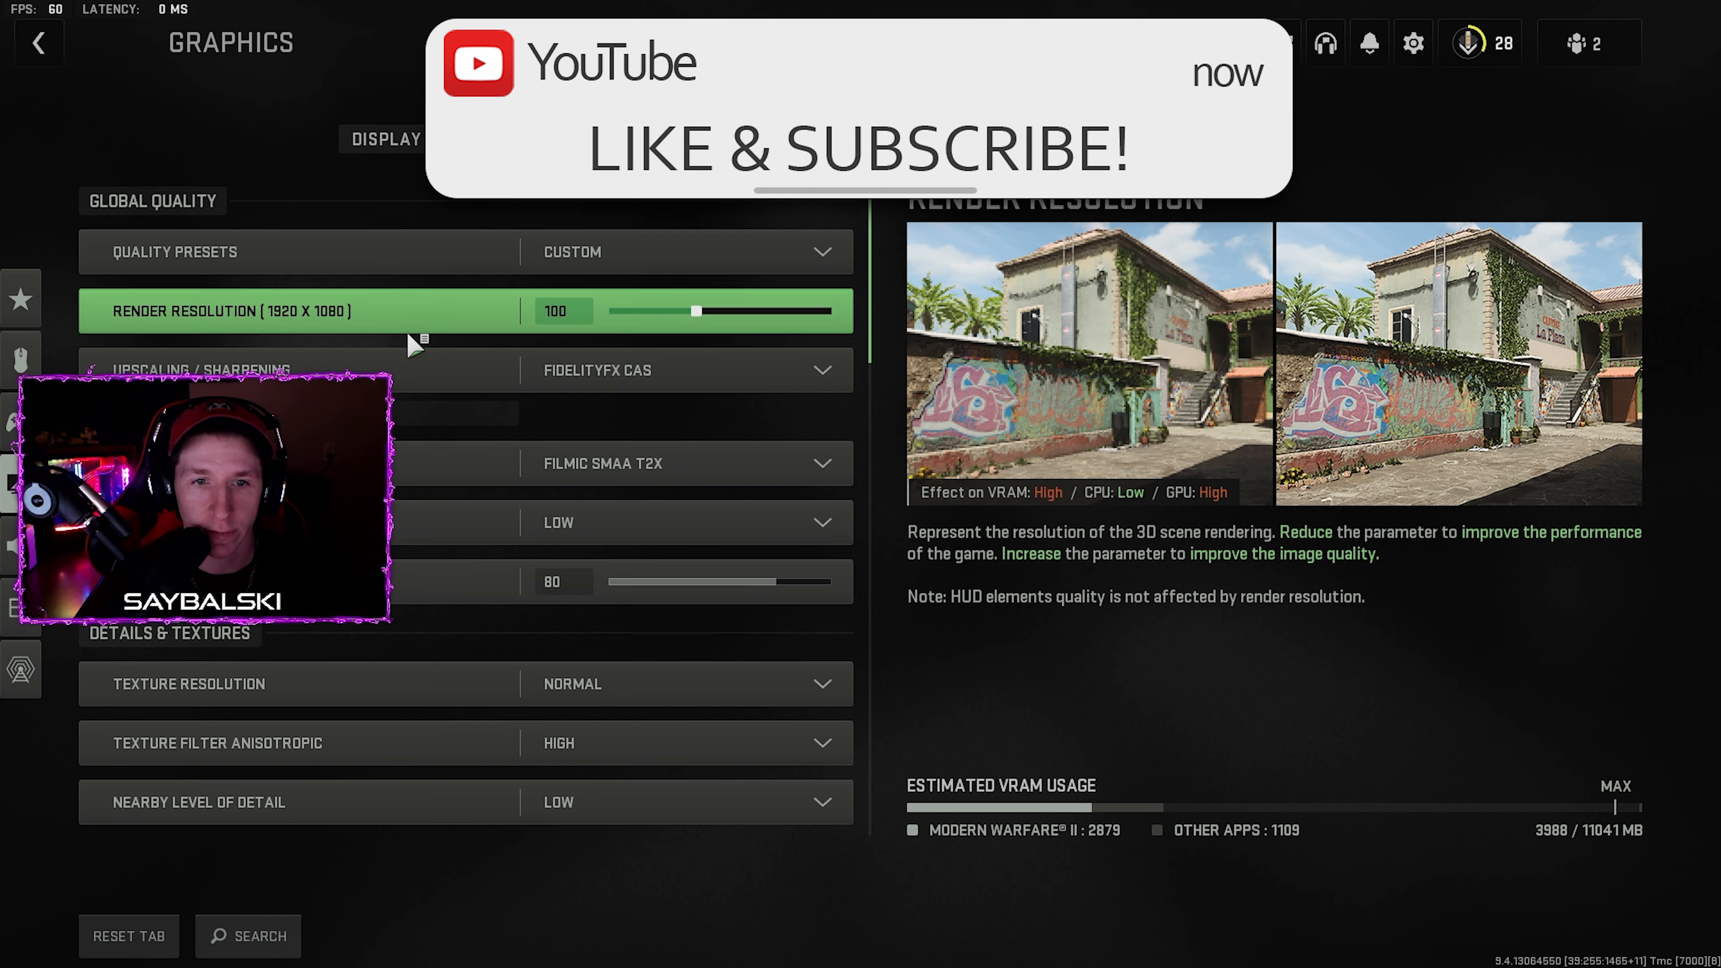
{"action": "left_click", "coordinate": [680, 464]}
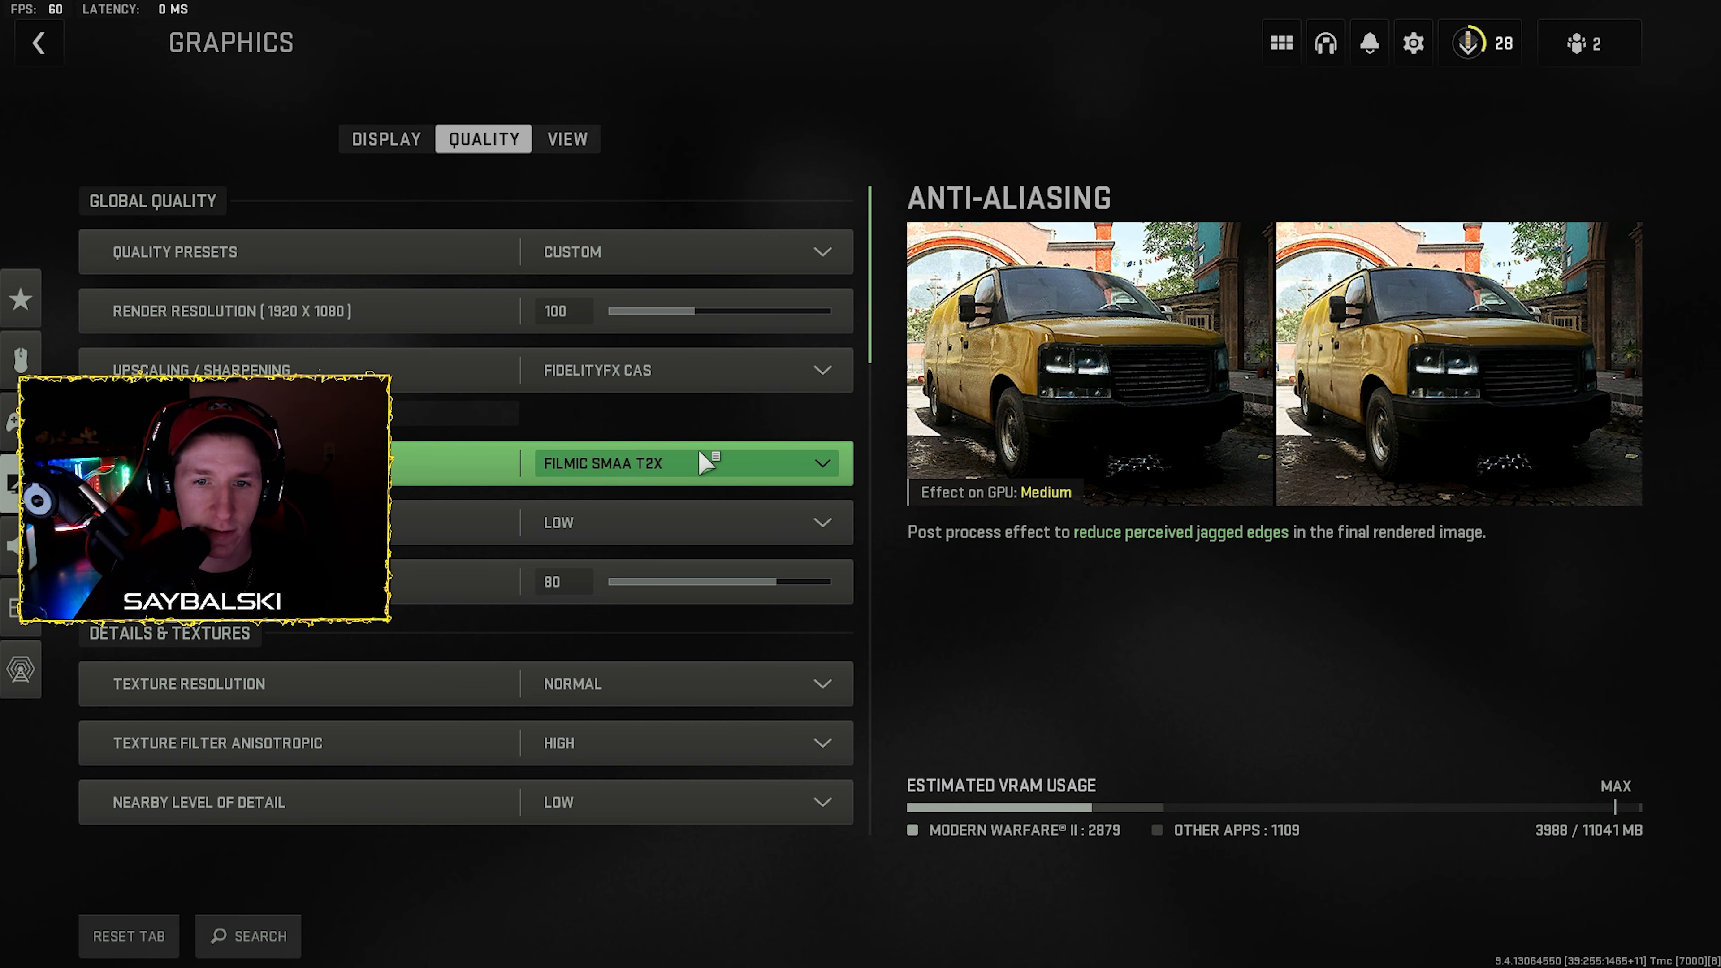
{"action": "left_click", "coordinate": [680, 463]}
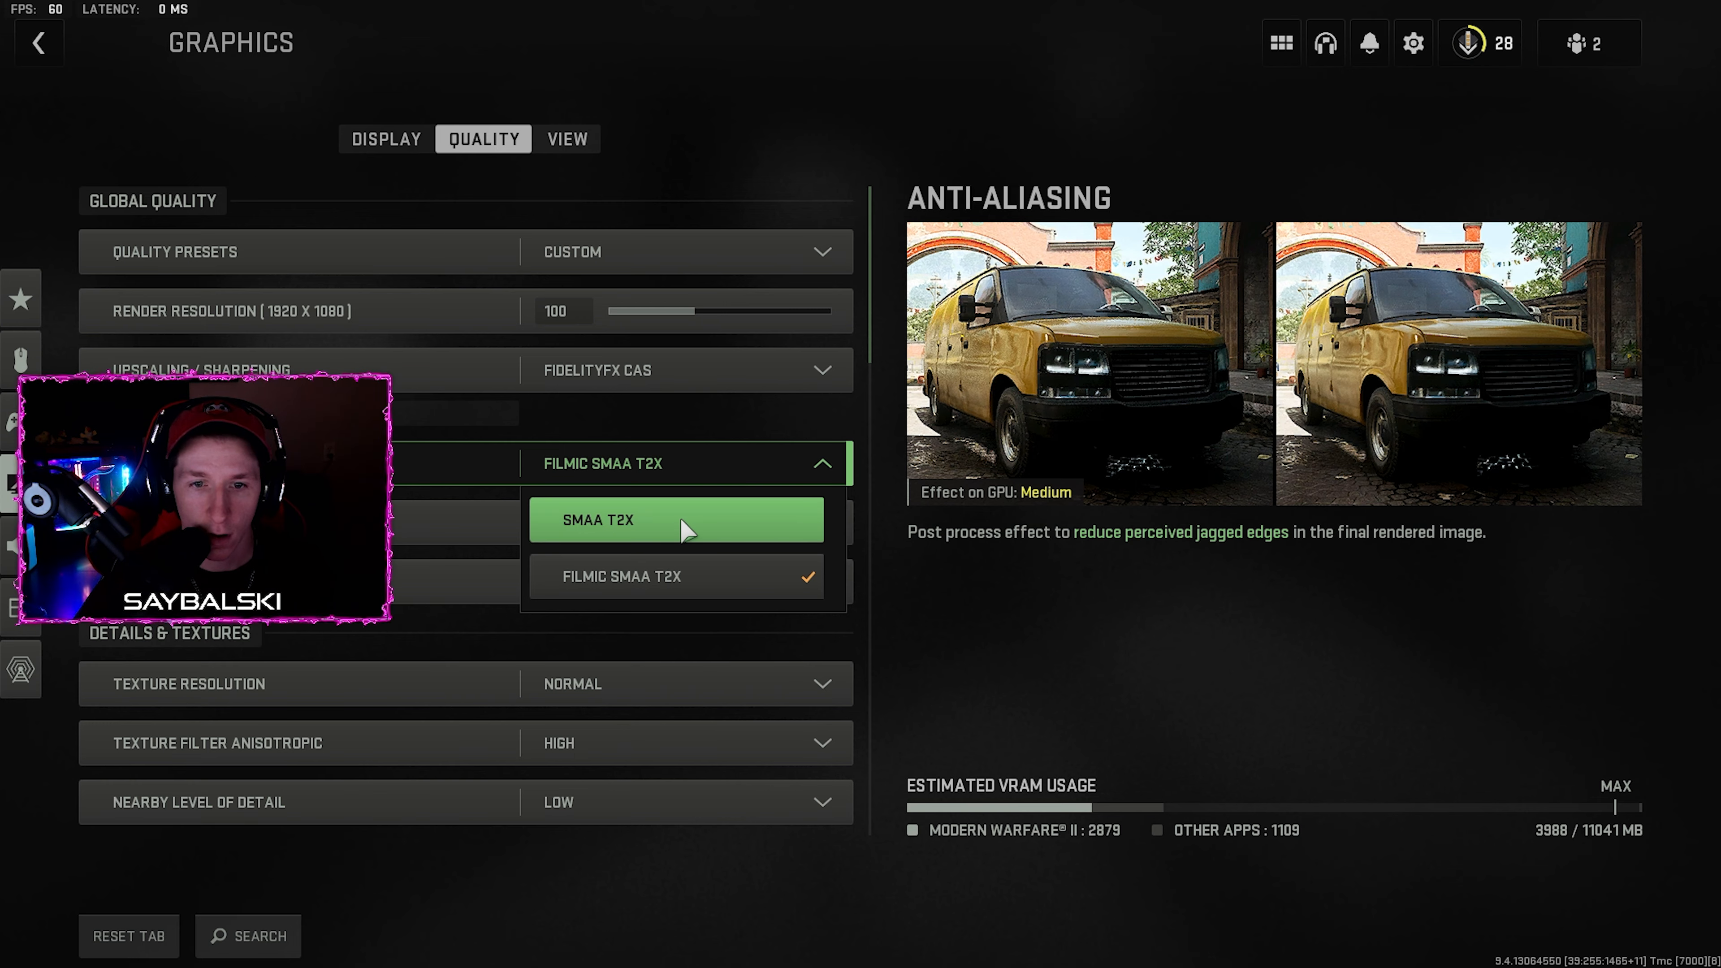
{"action": "left_click", "coordinate": [676, 519]}
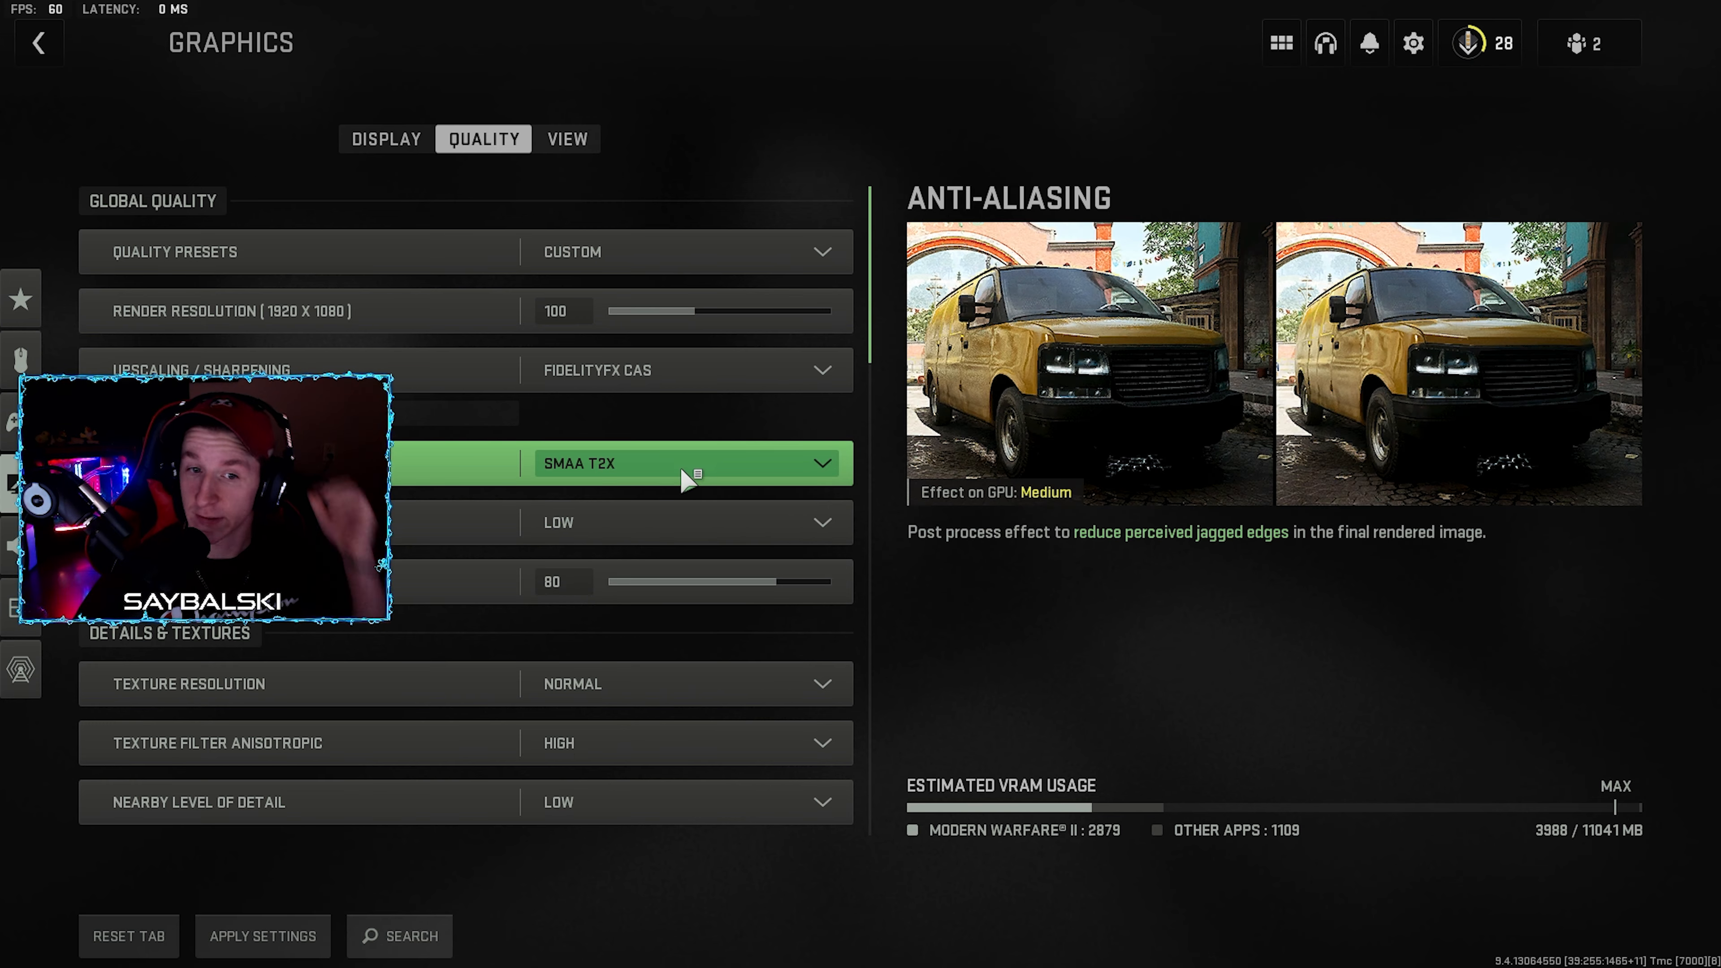
{"action": "mouse_move", "coordinate": [680, 370]}
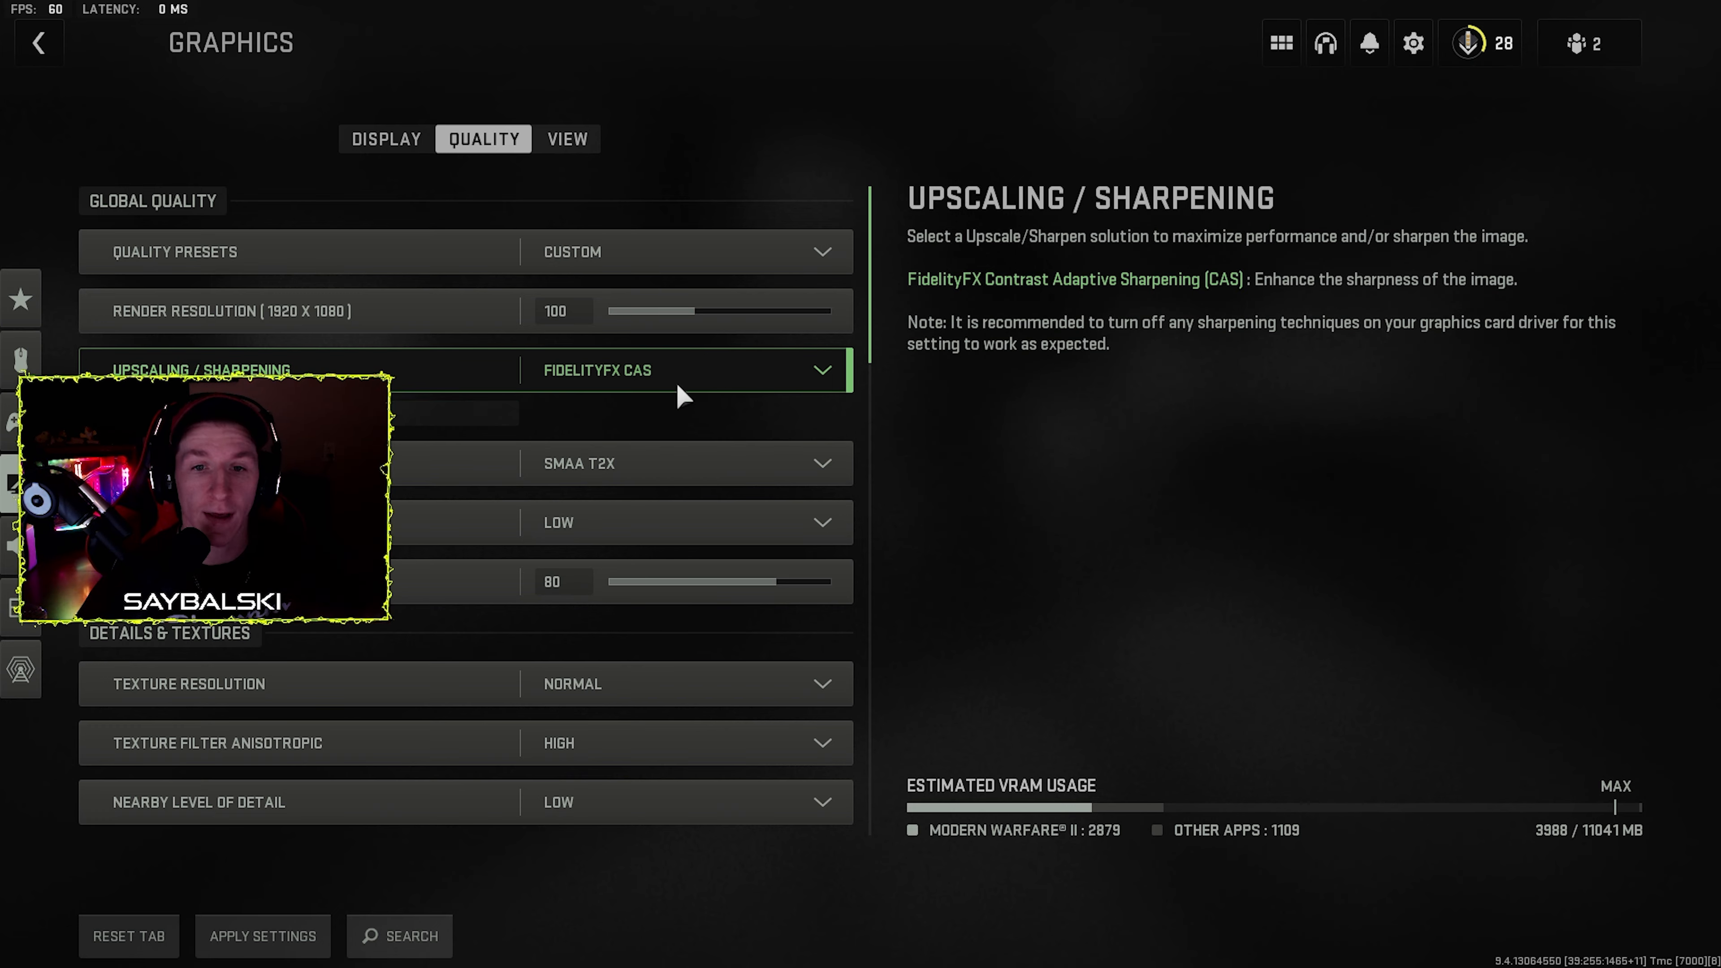
{"action": "mouse_move", "coordinate": [637, 463]}
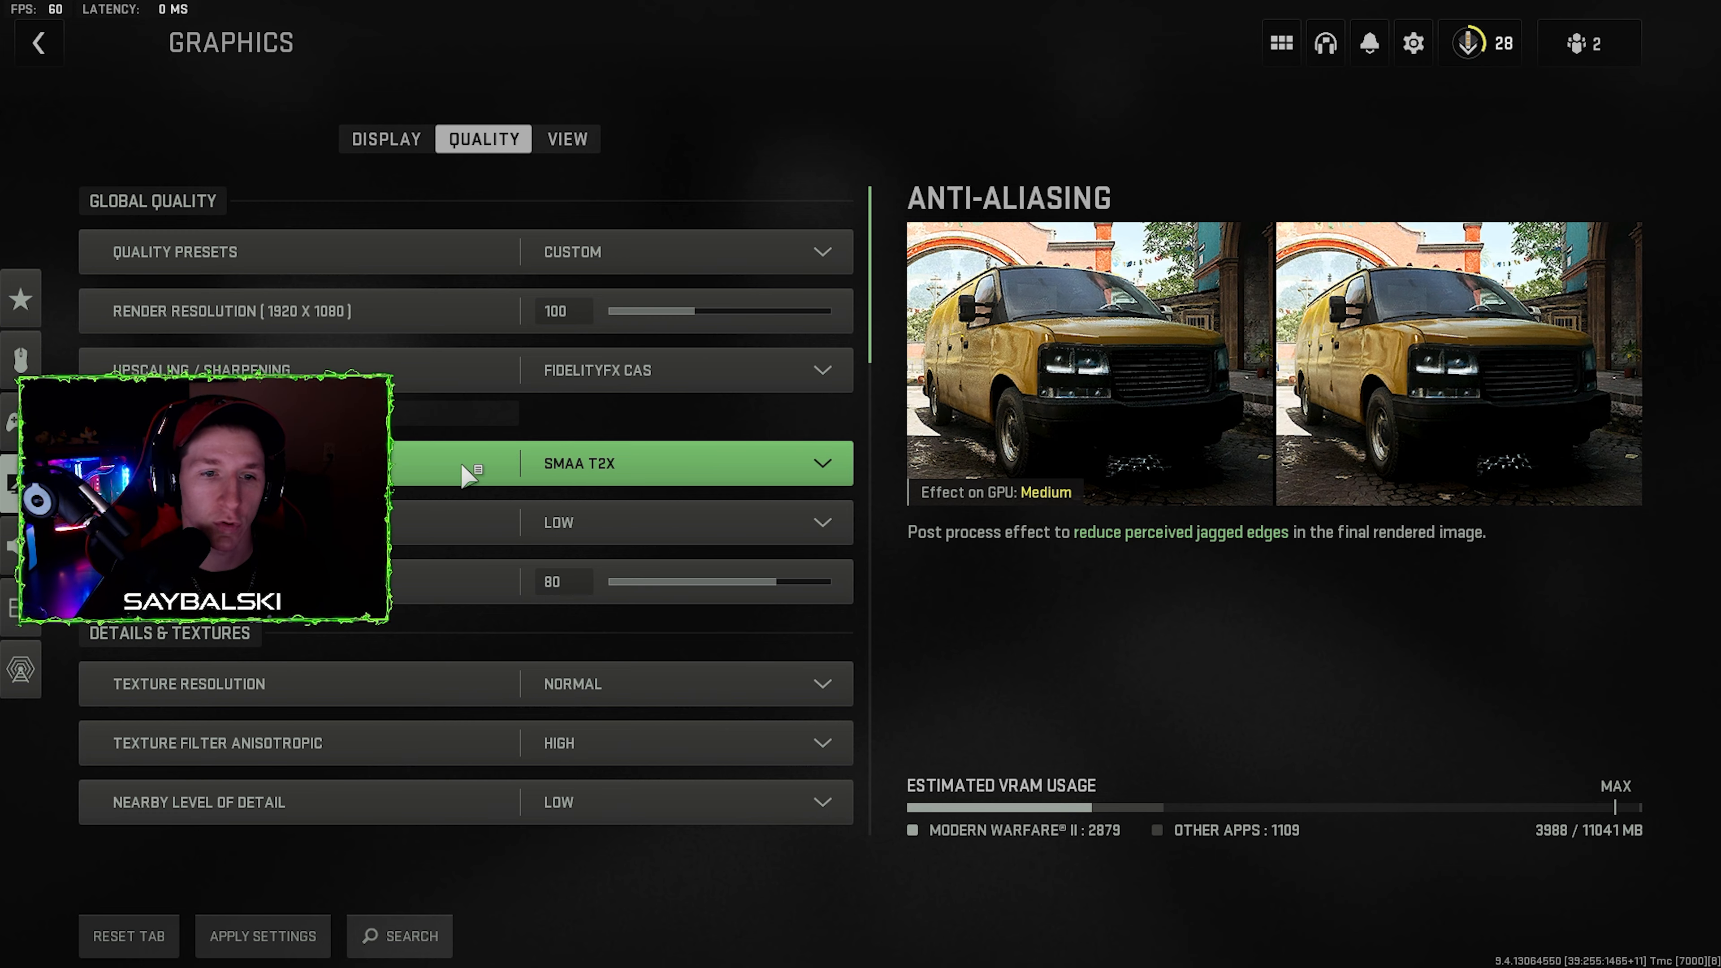
{"action": "left_click", "coordinate": [686, 462]}
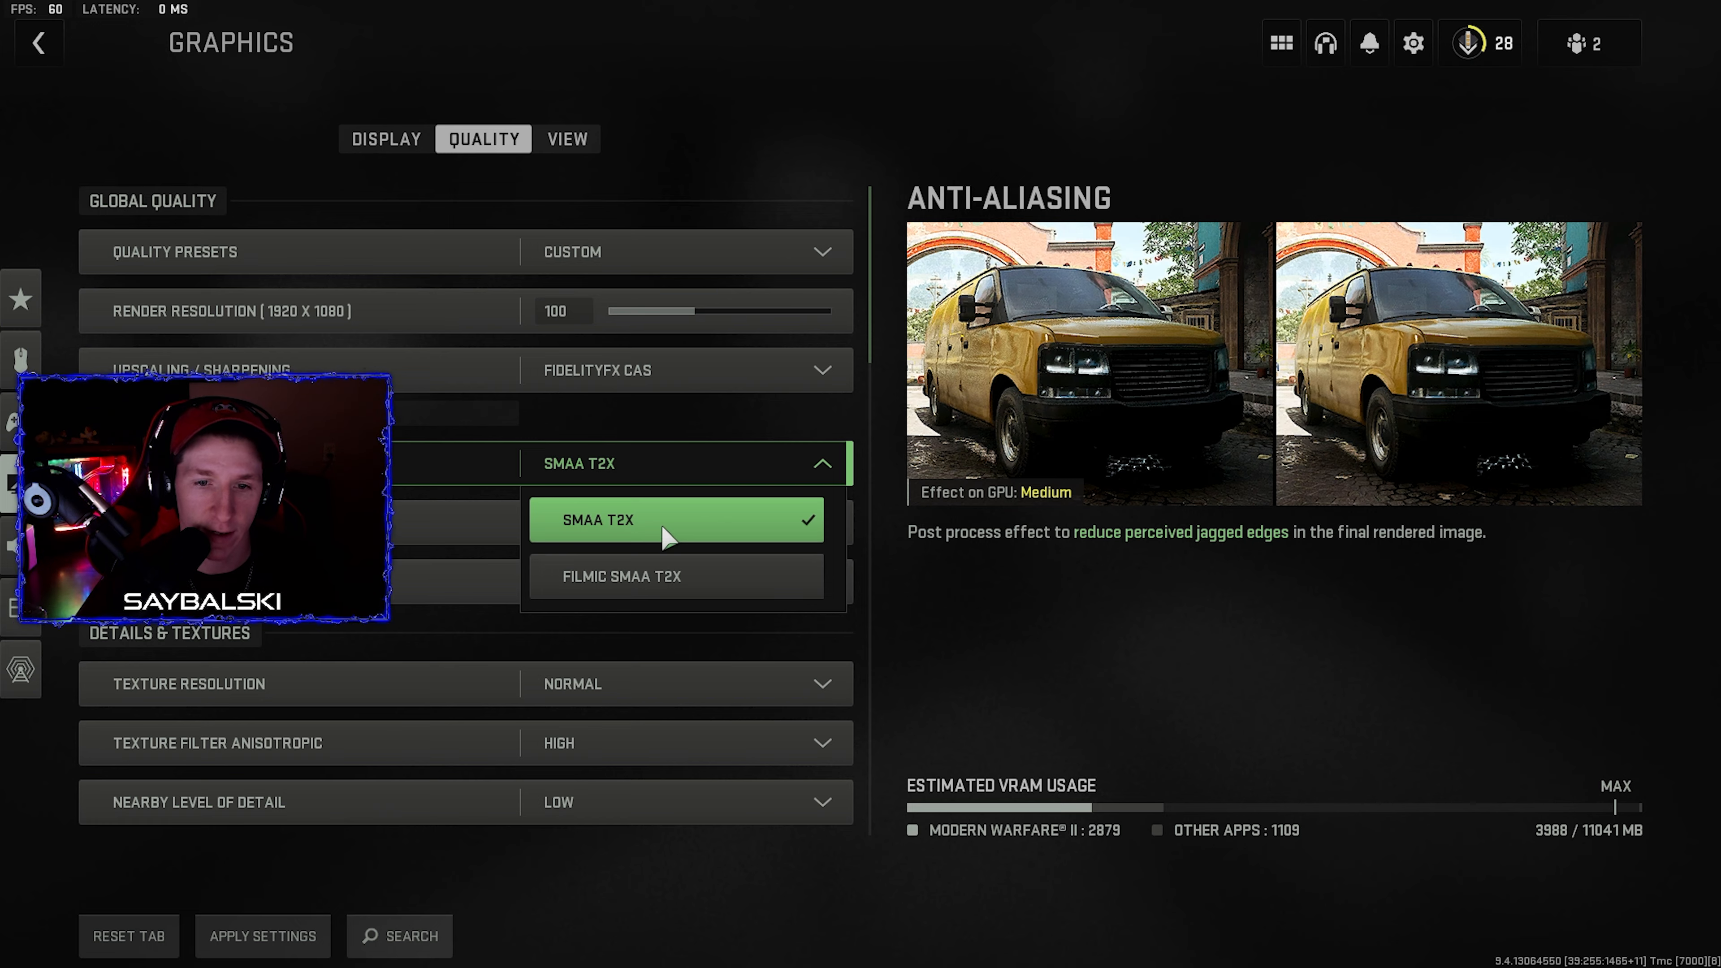
{"action": "left_click", "coordinate": [620, 577]}
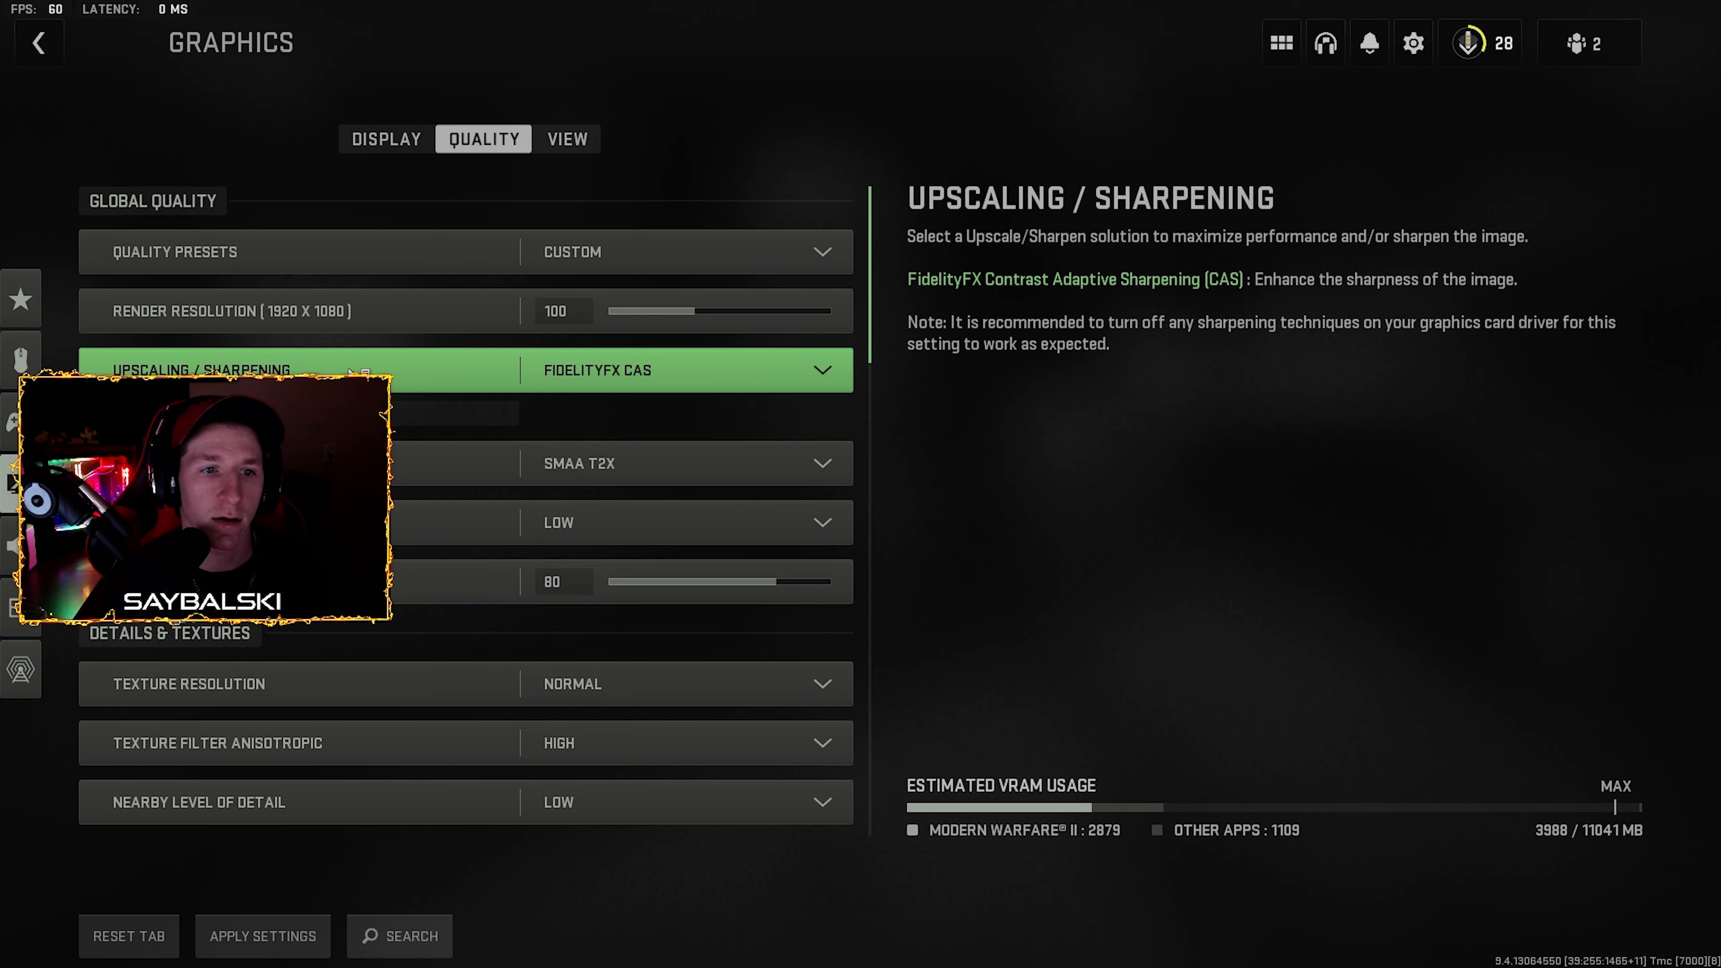
Check upscaling and anti-aliasing quality choices, leaving Anti-Aliasing Quality at Low
{"action": "left_click", "coordinate": [681, 371]}
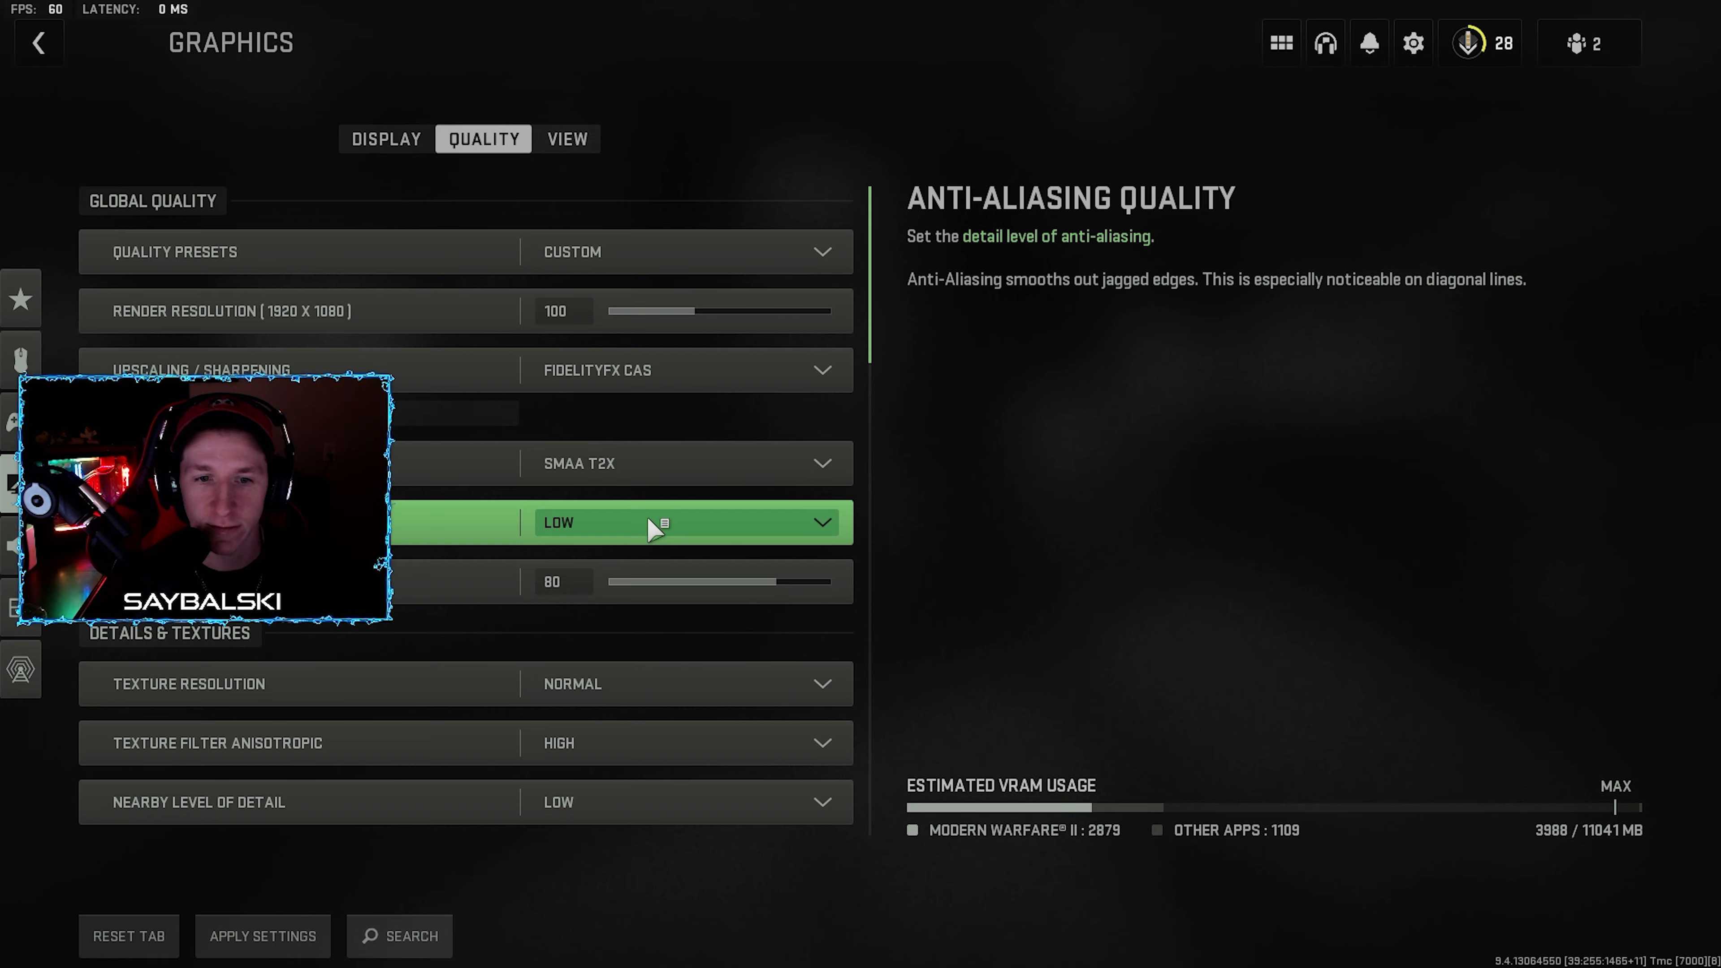
{"action": "mouse_move", "coordinate": [680, 370]}
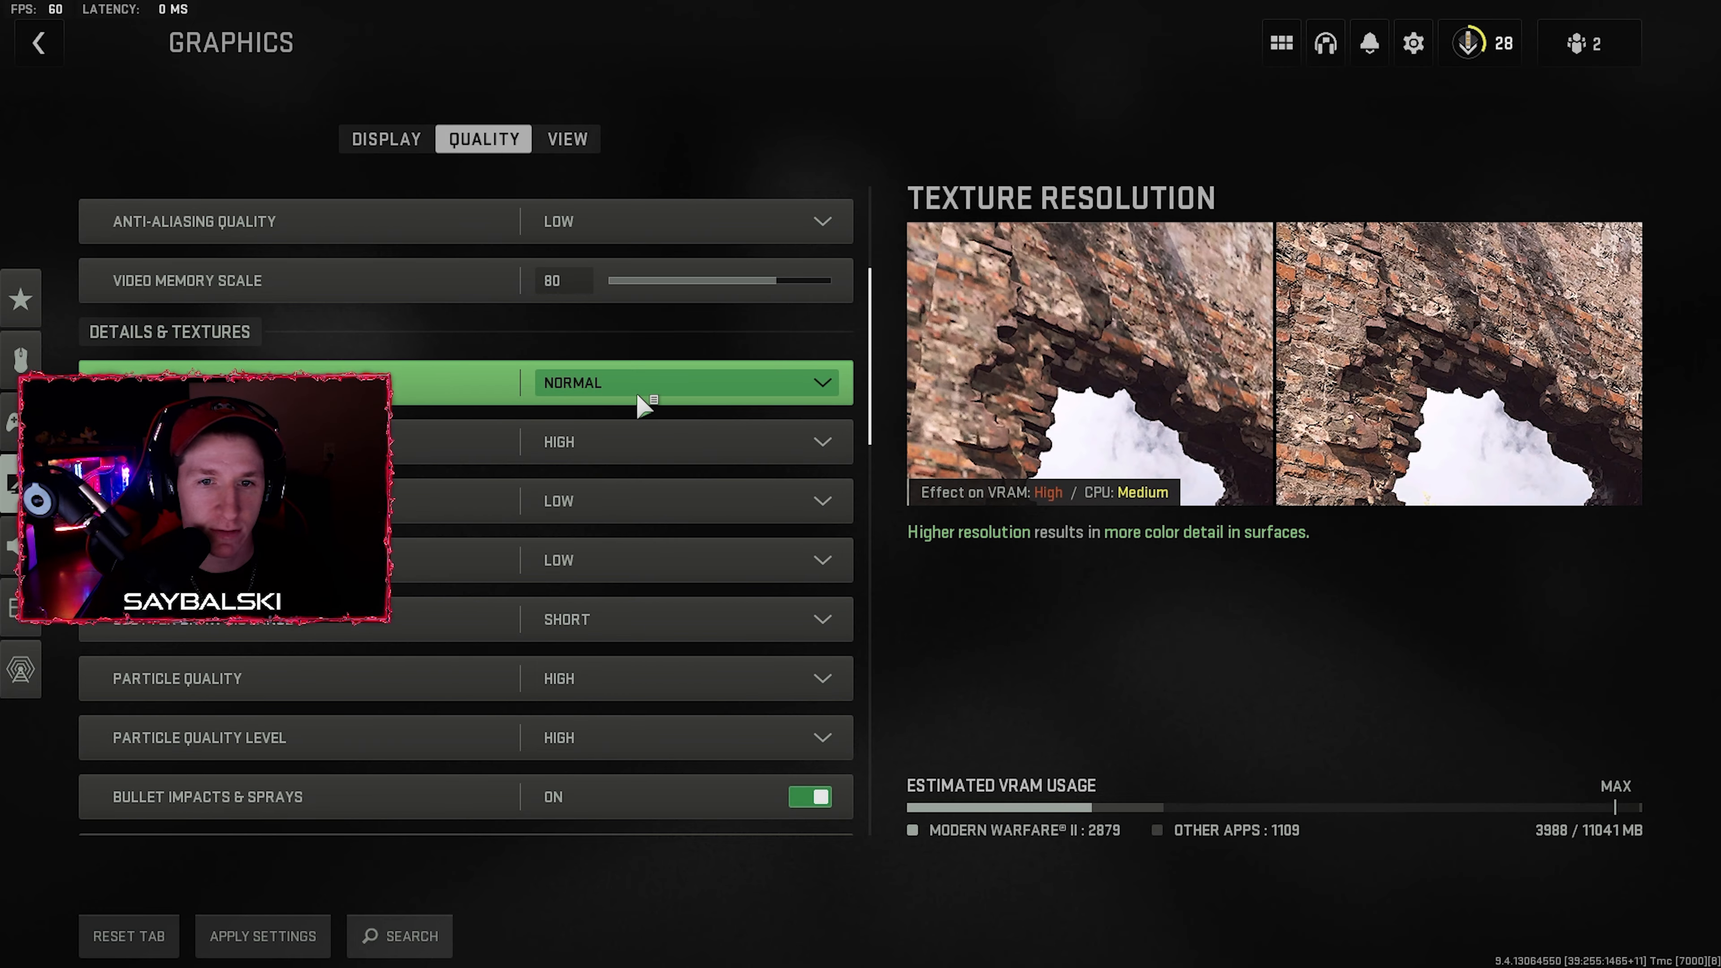
{"action": "left_click", "coordinate": [680, 382]}
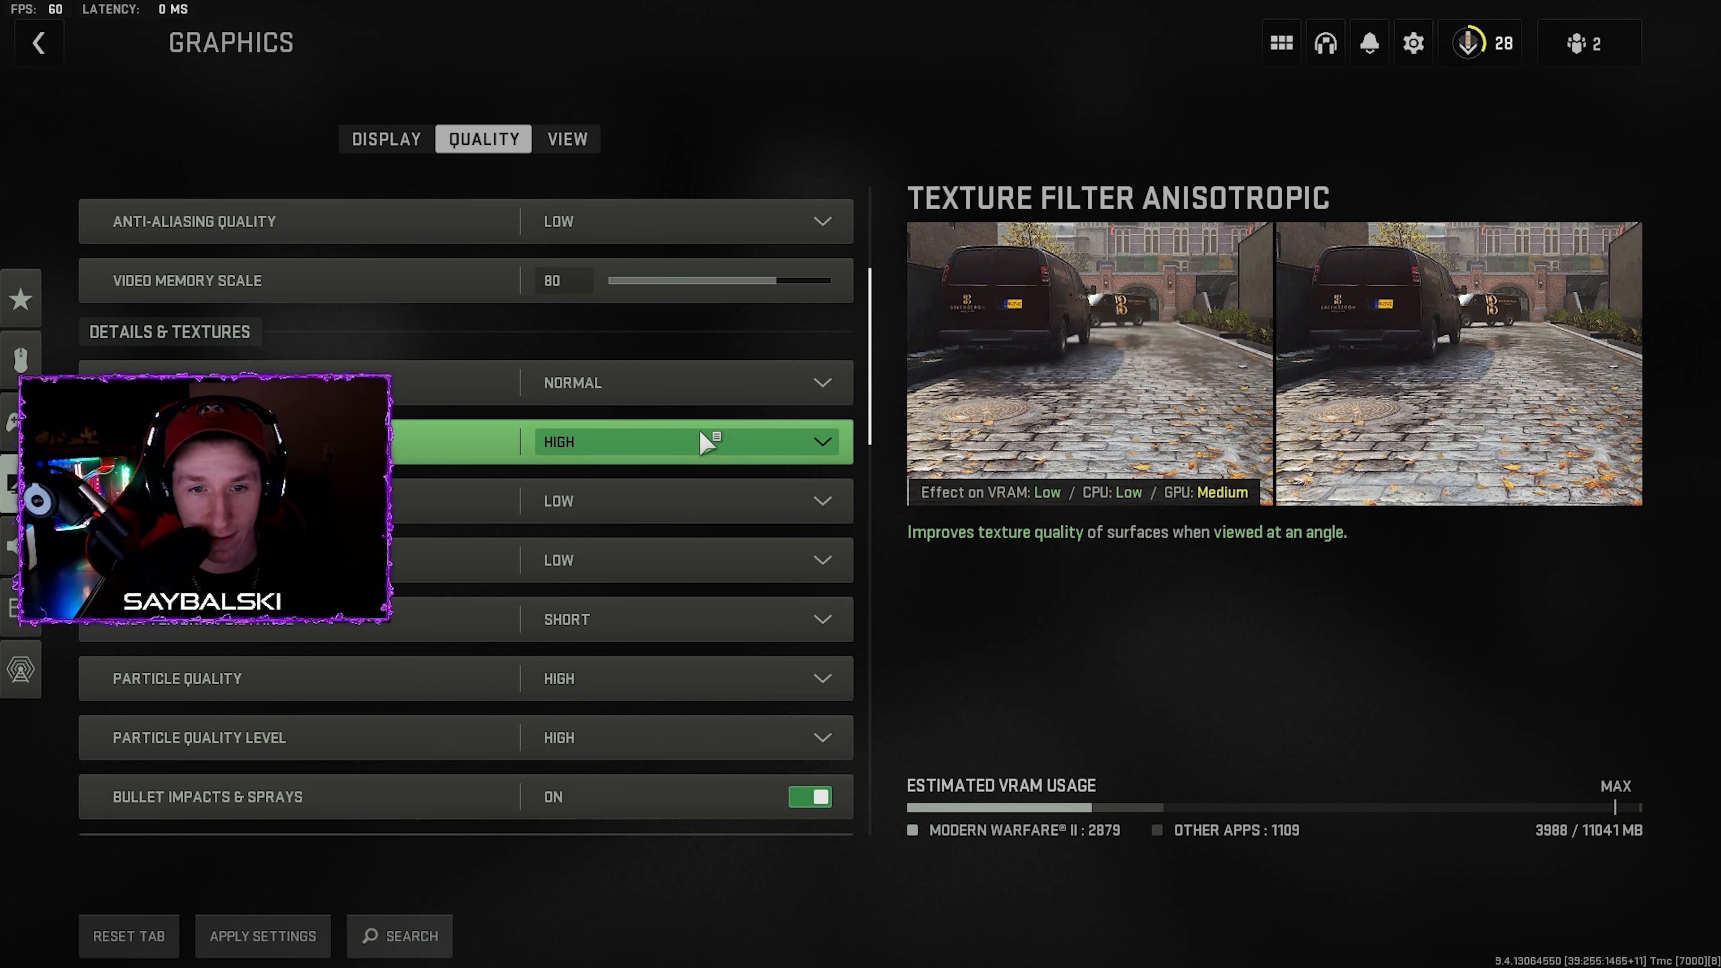
{"action": "scroll", "scroll_direction": "down", "scroll_amount": 3}
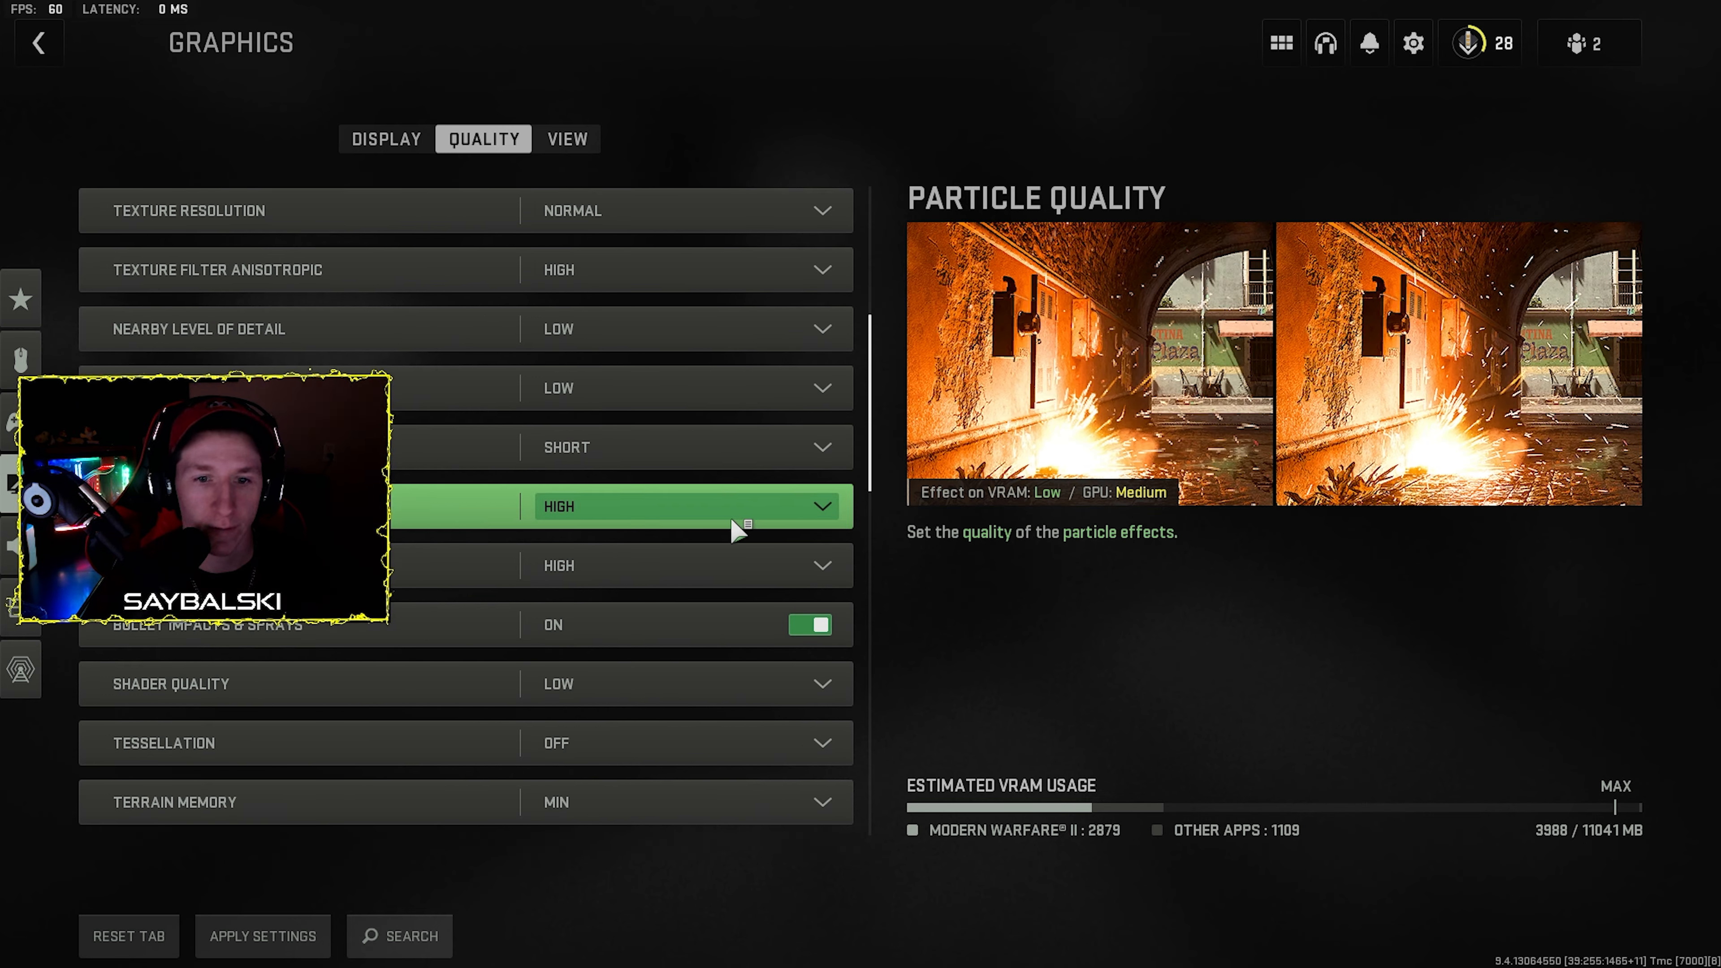
{"action": "scroll", "scroll_direction": "down", "scroll_amount": 3}
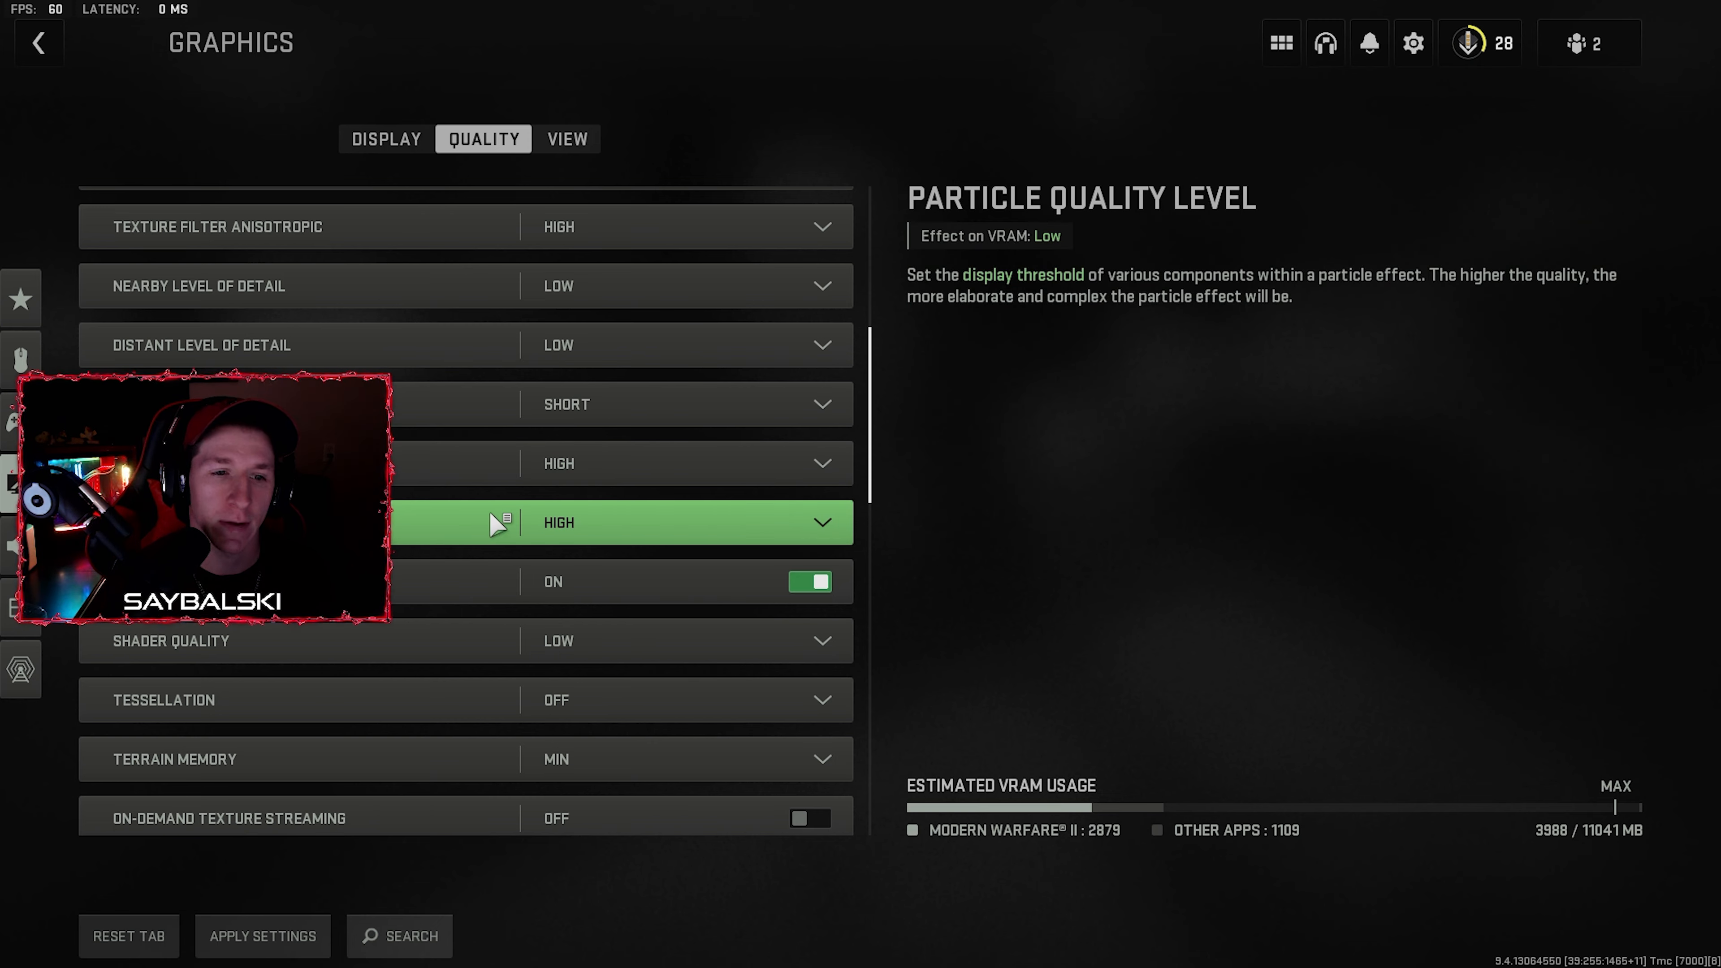
{"action": "scroll", "scroll_direction": "down", "scroll_amount": 3}
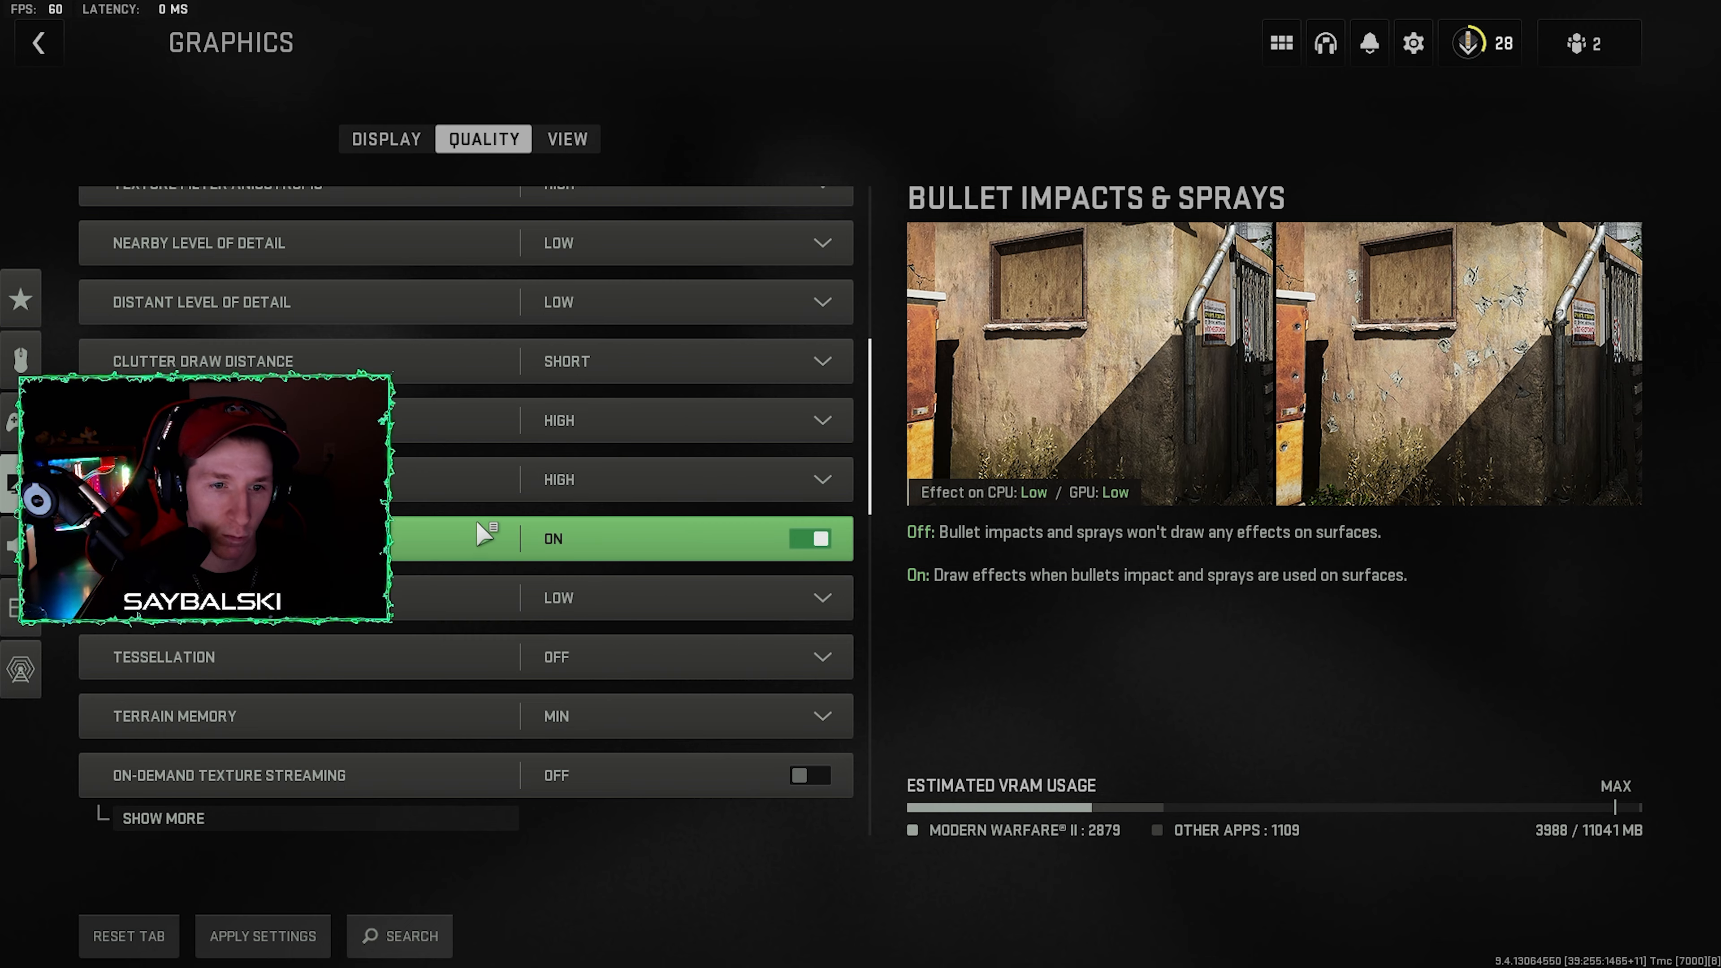
Scroll to the detail settings with tessellation, texture streaming and water caustics off
{"action": "scroll", "scroll_direction": "down", "scroll_amount": 3}
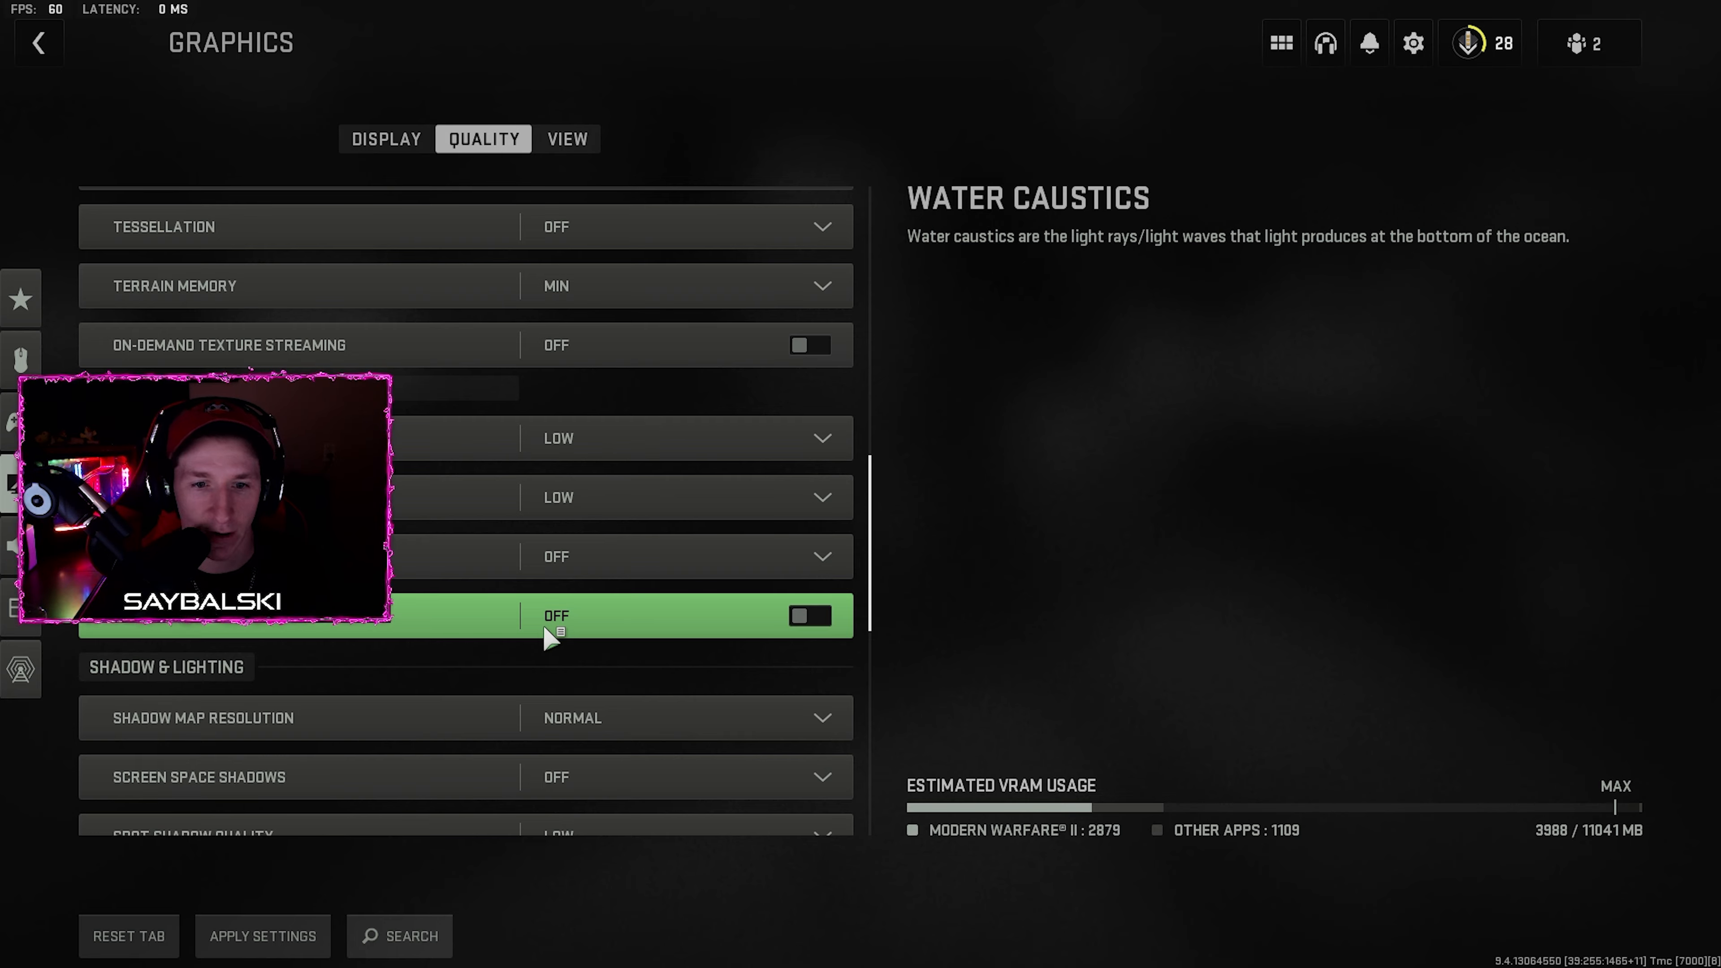
{"action": "mouse_move", "coordinate": [703, 640]}
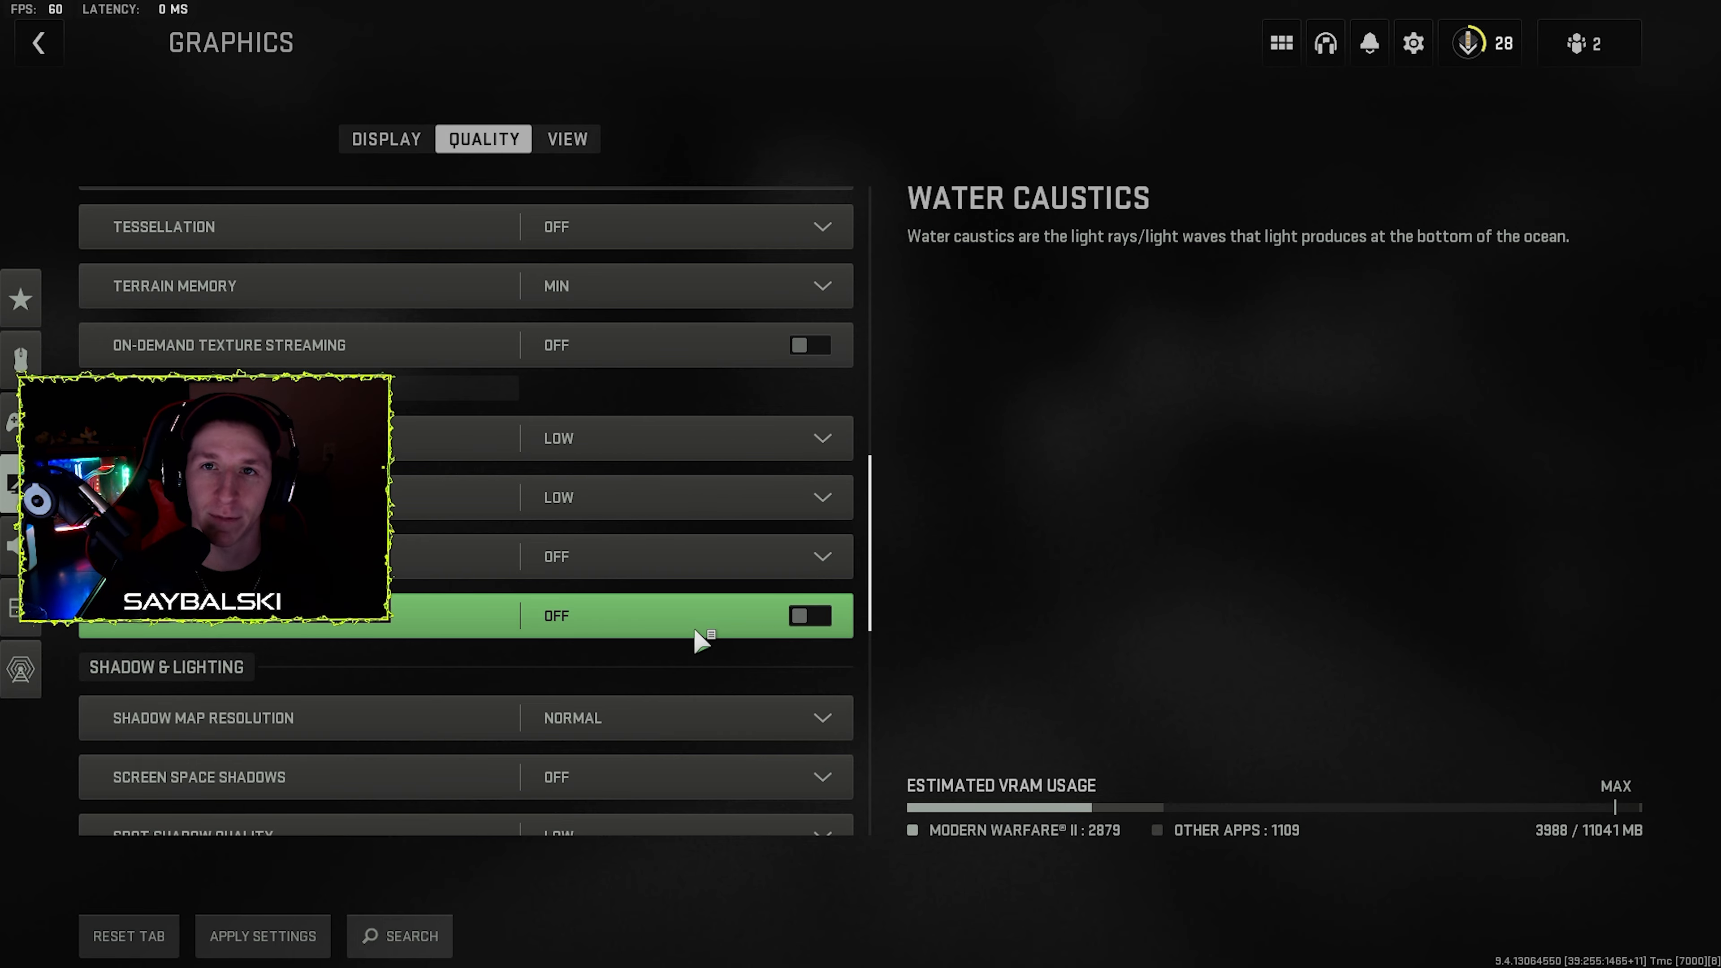
Lower Shadow Map Resolution to Very Low
{"action": "left_click", "coordinate": [811, 616]}
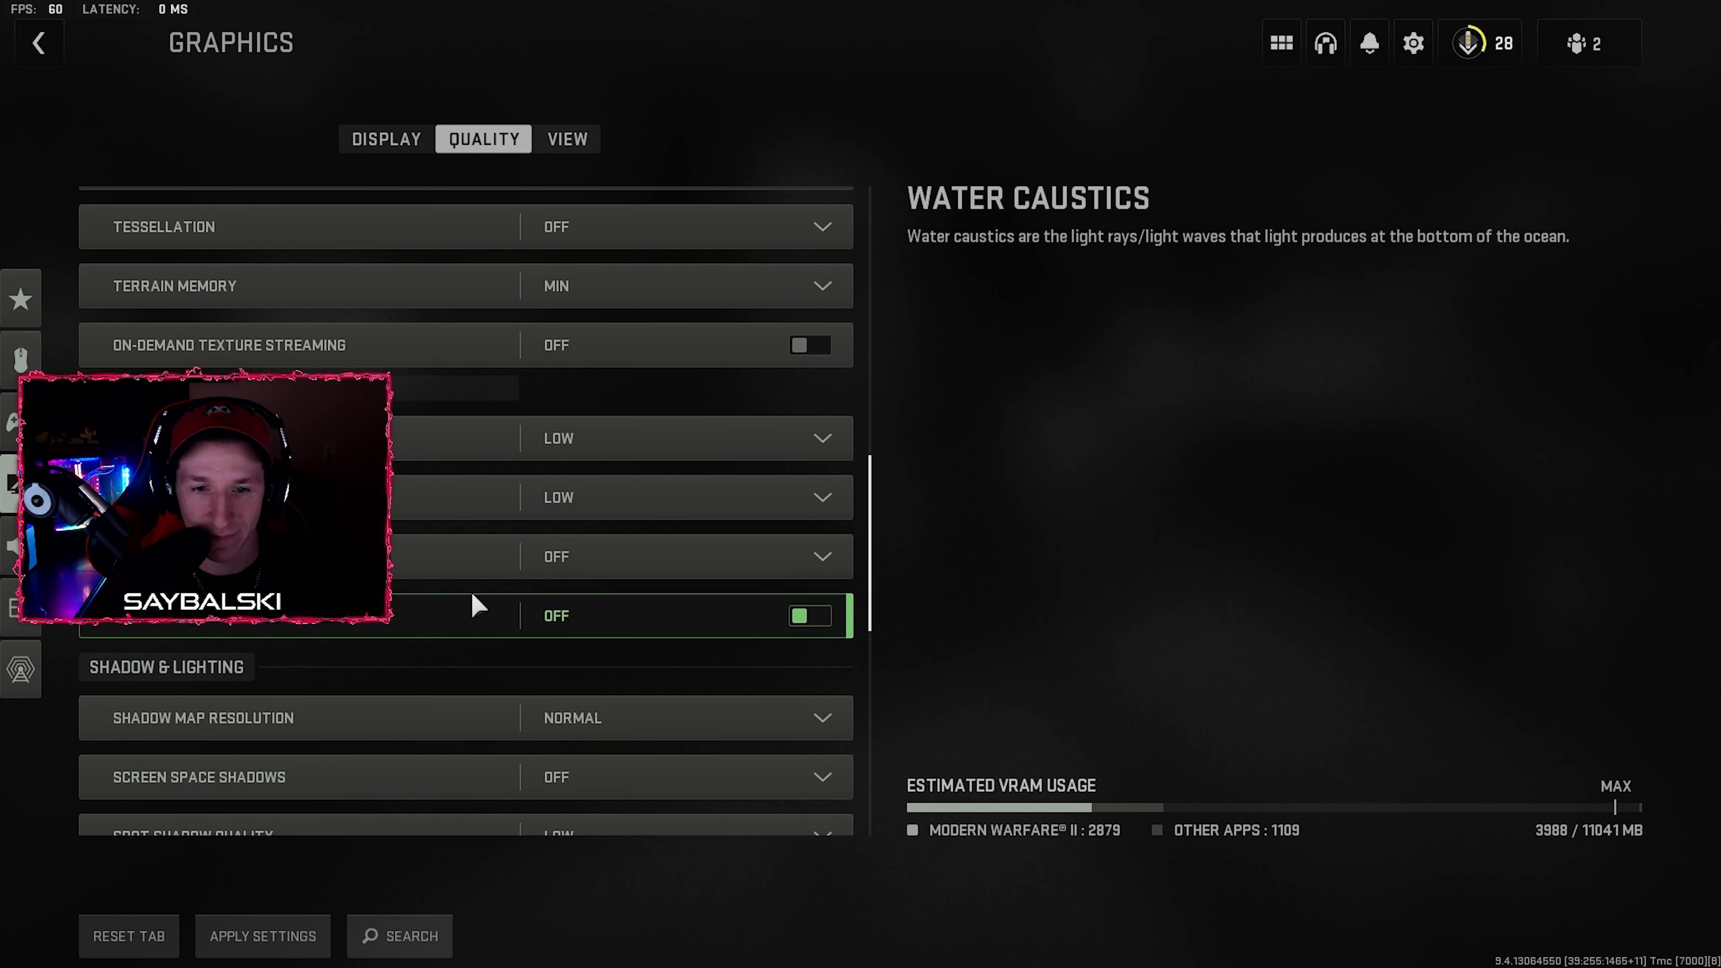
{"action": "scroll", "scroll_direction": "down", "scroll_amount": 3}
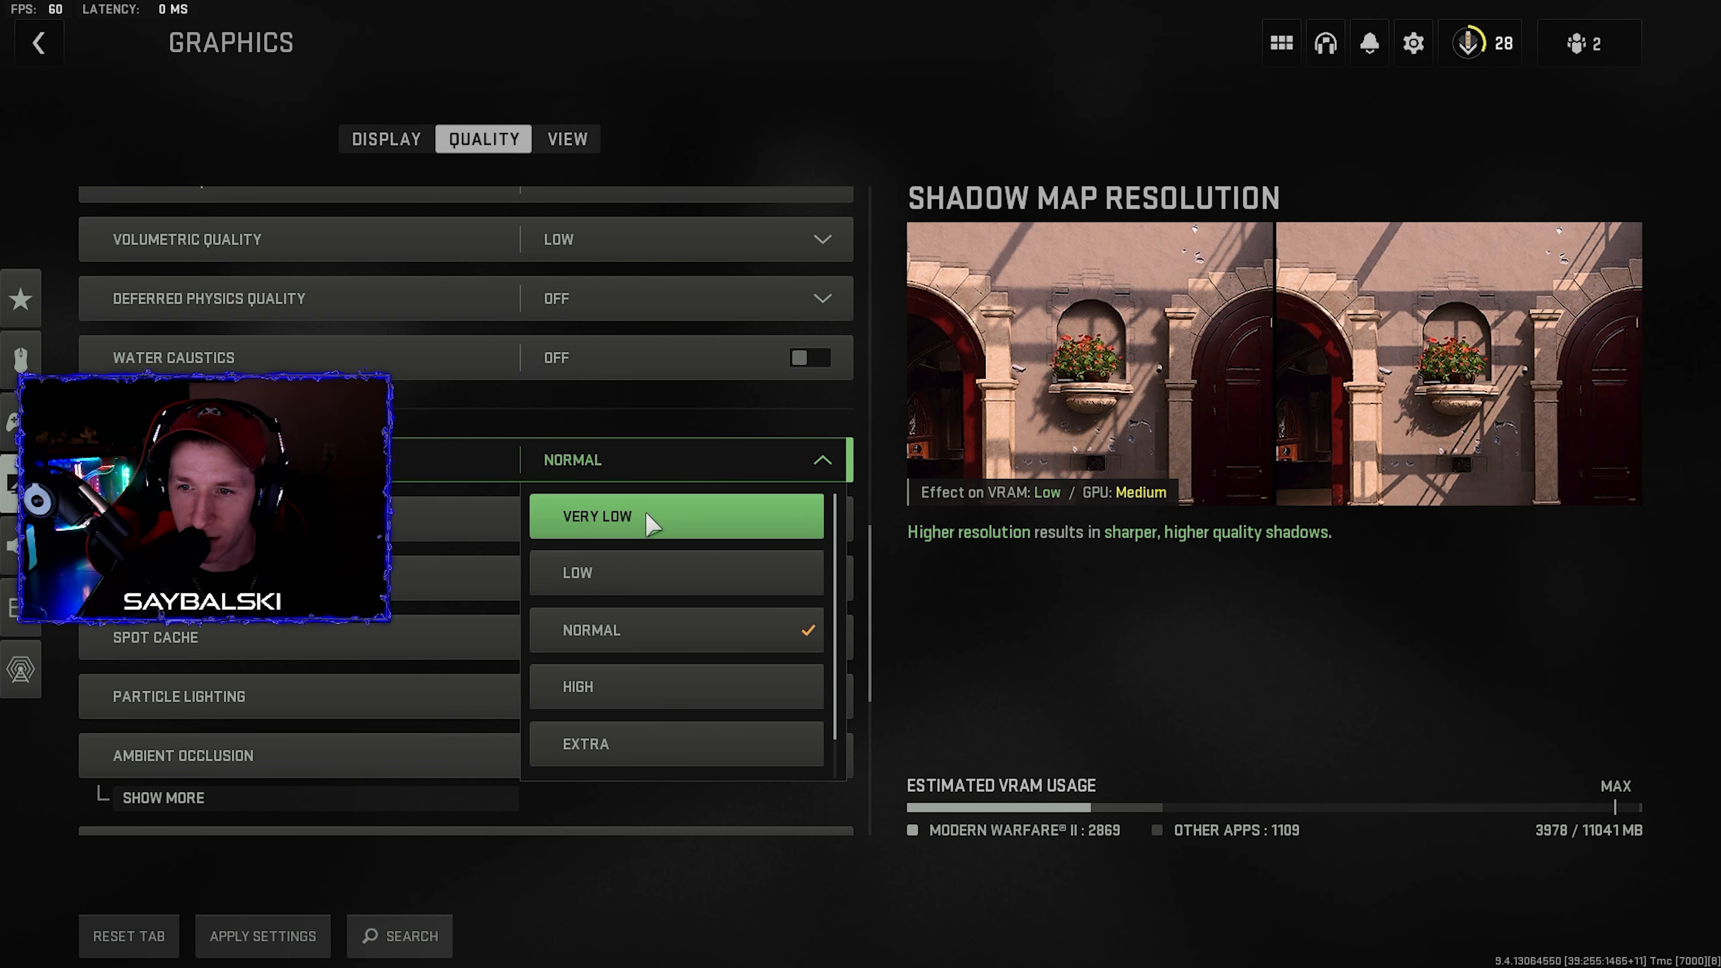
{"action": "left_click", "coordinate": [675, 516]}
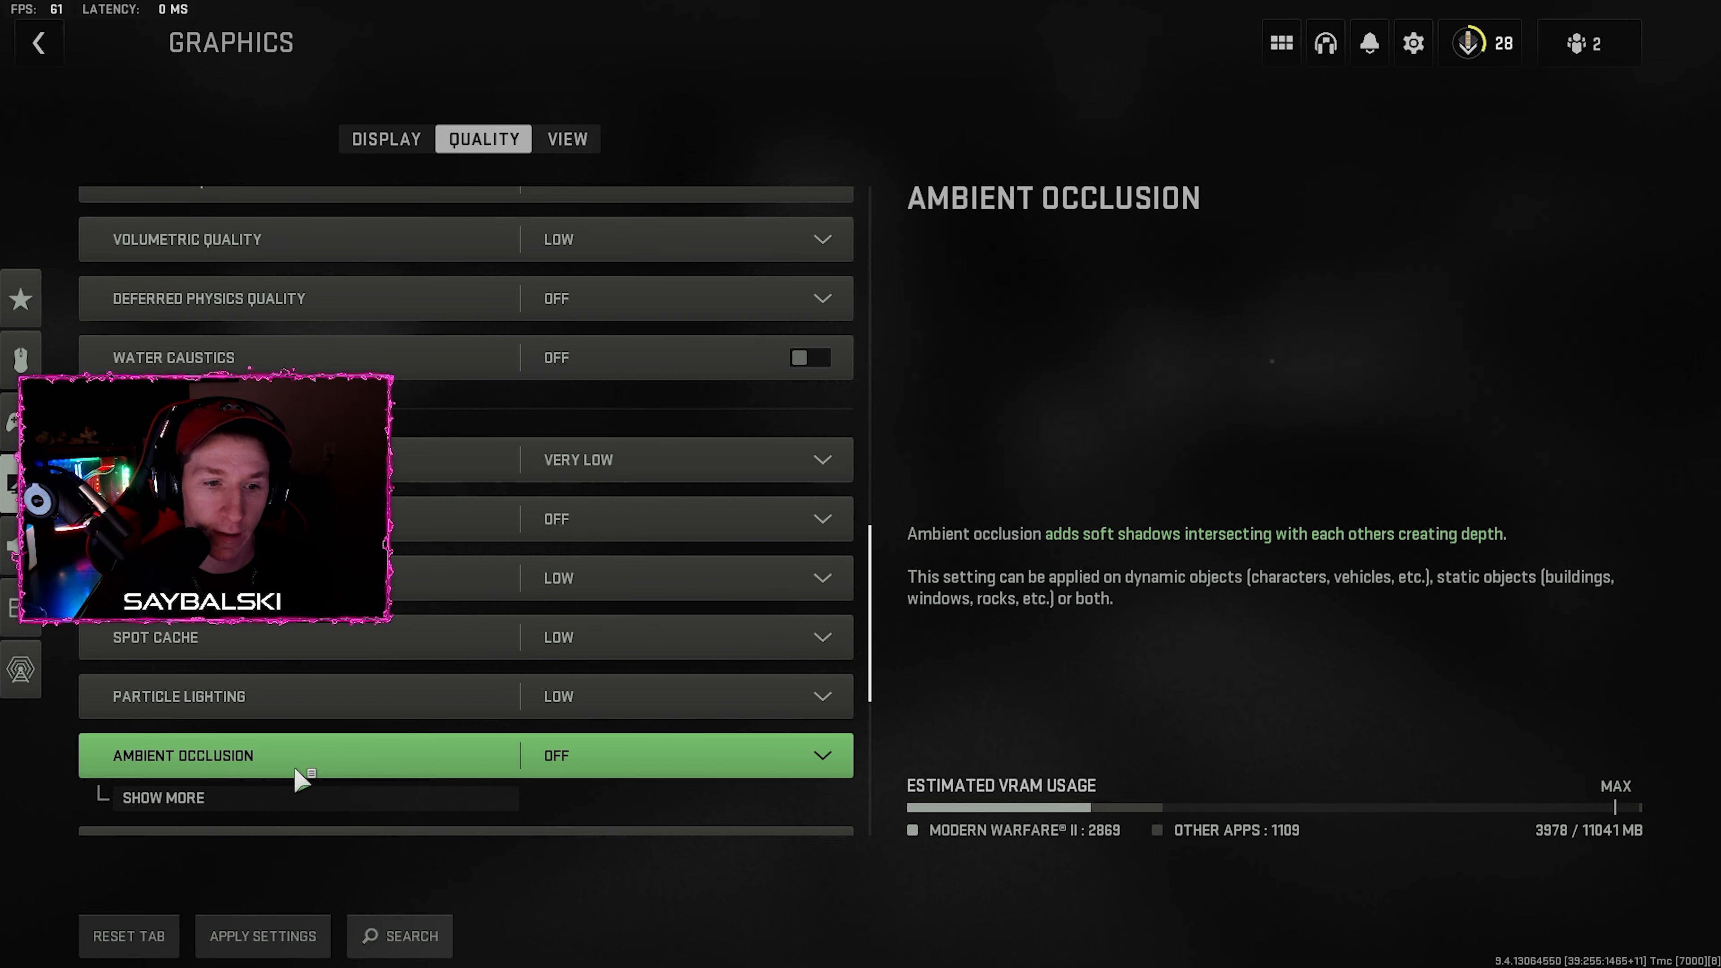
Scroll through post-processing settings: Reflex On + Boost, depth of field and motion blur off
{"action": "scroll", "scroll_direction": "down", "scroll_amount": 3}
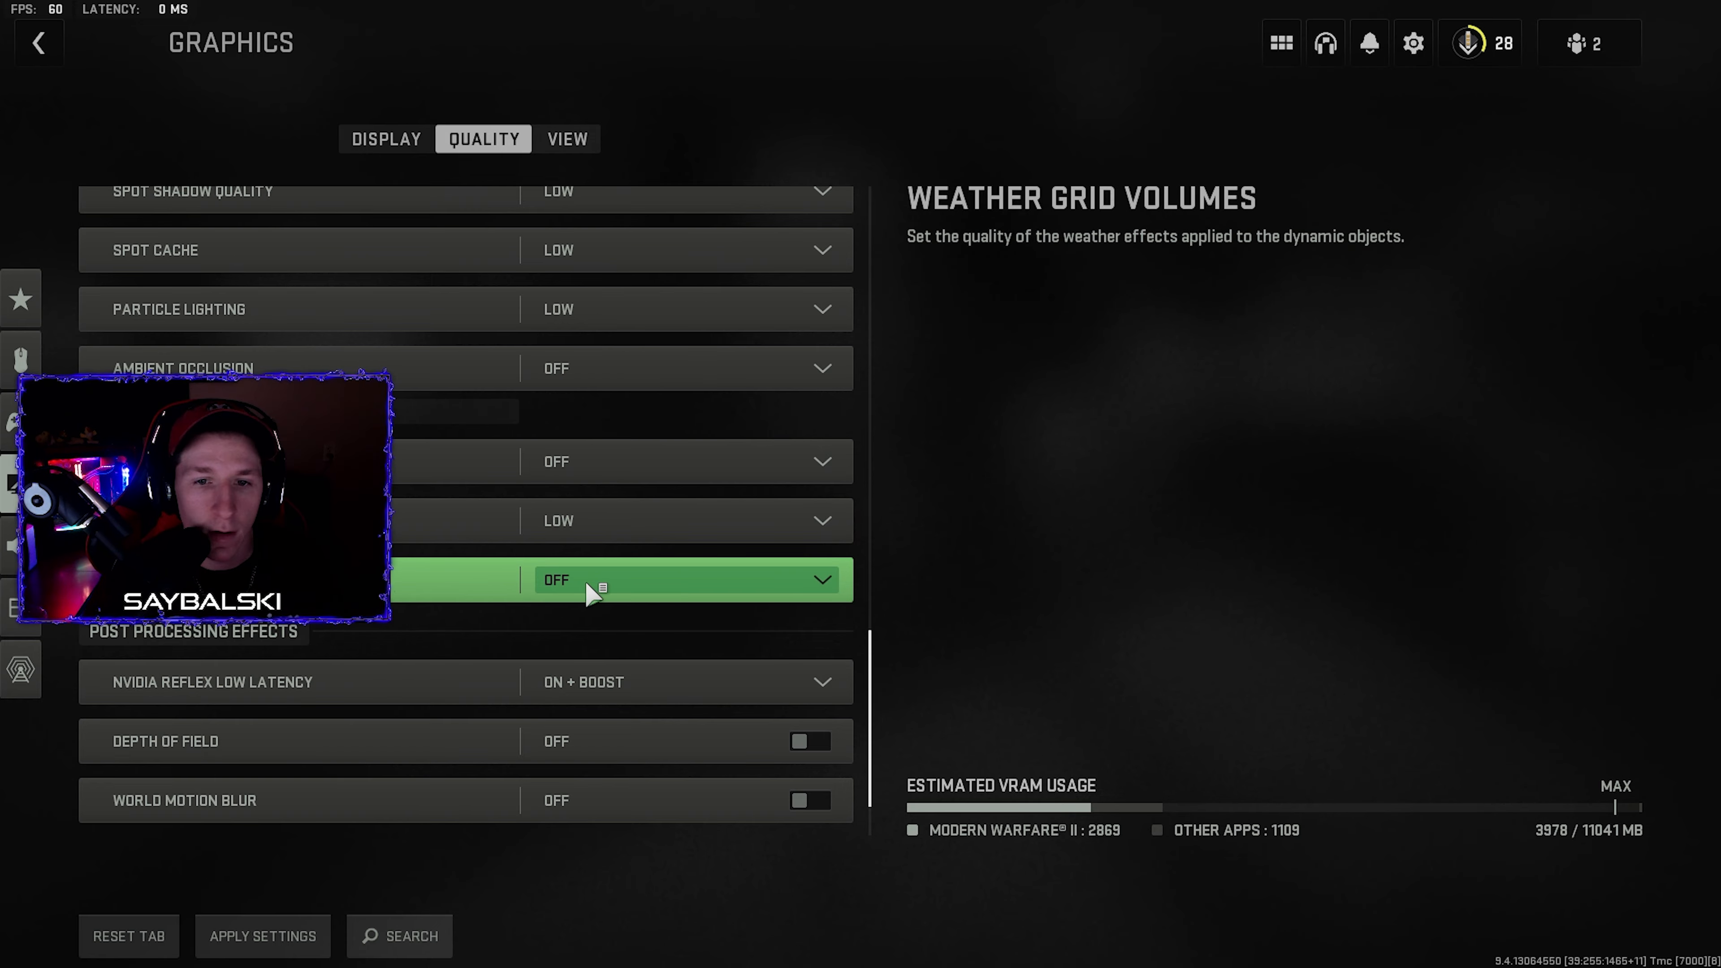
{"action": "scroll", "scroll_direction": "down", "scroll_amount": 3}
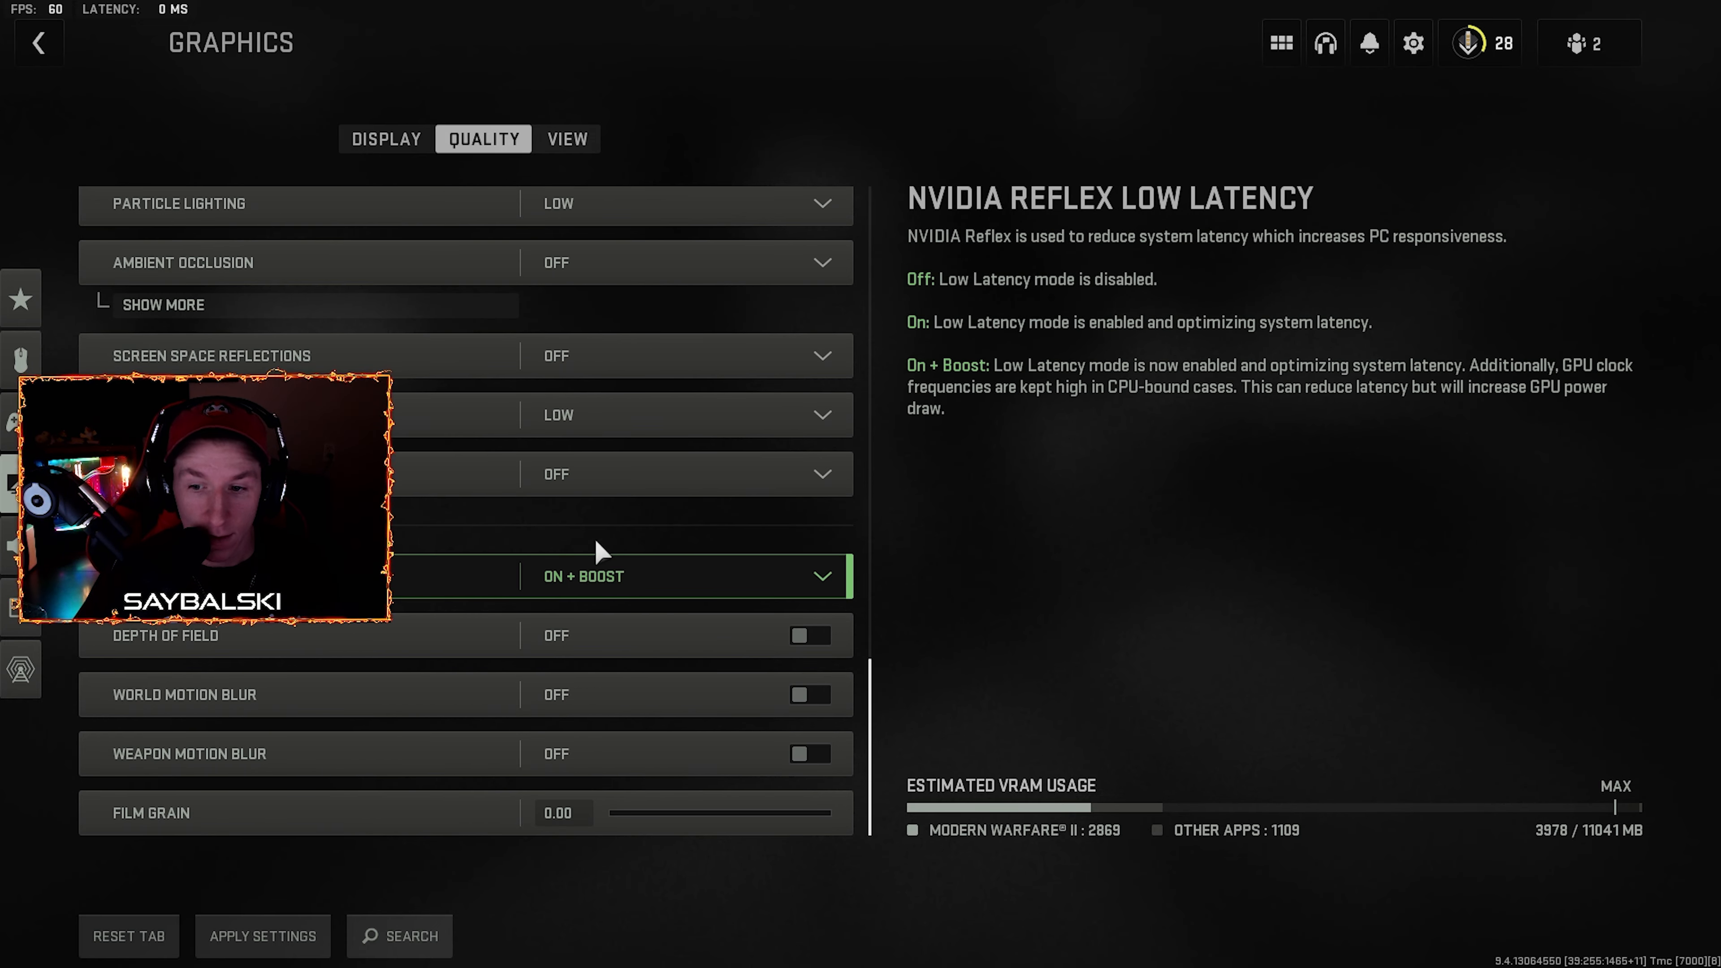
{"action": "mouse_move", "coordinate": [631, 640]}
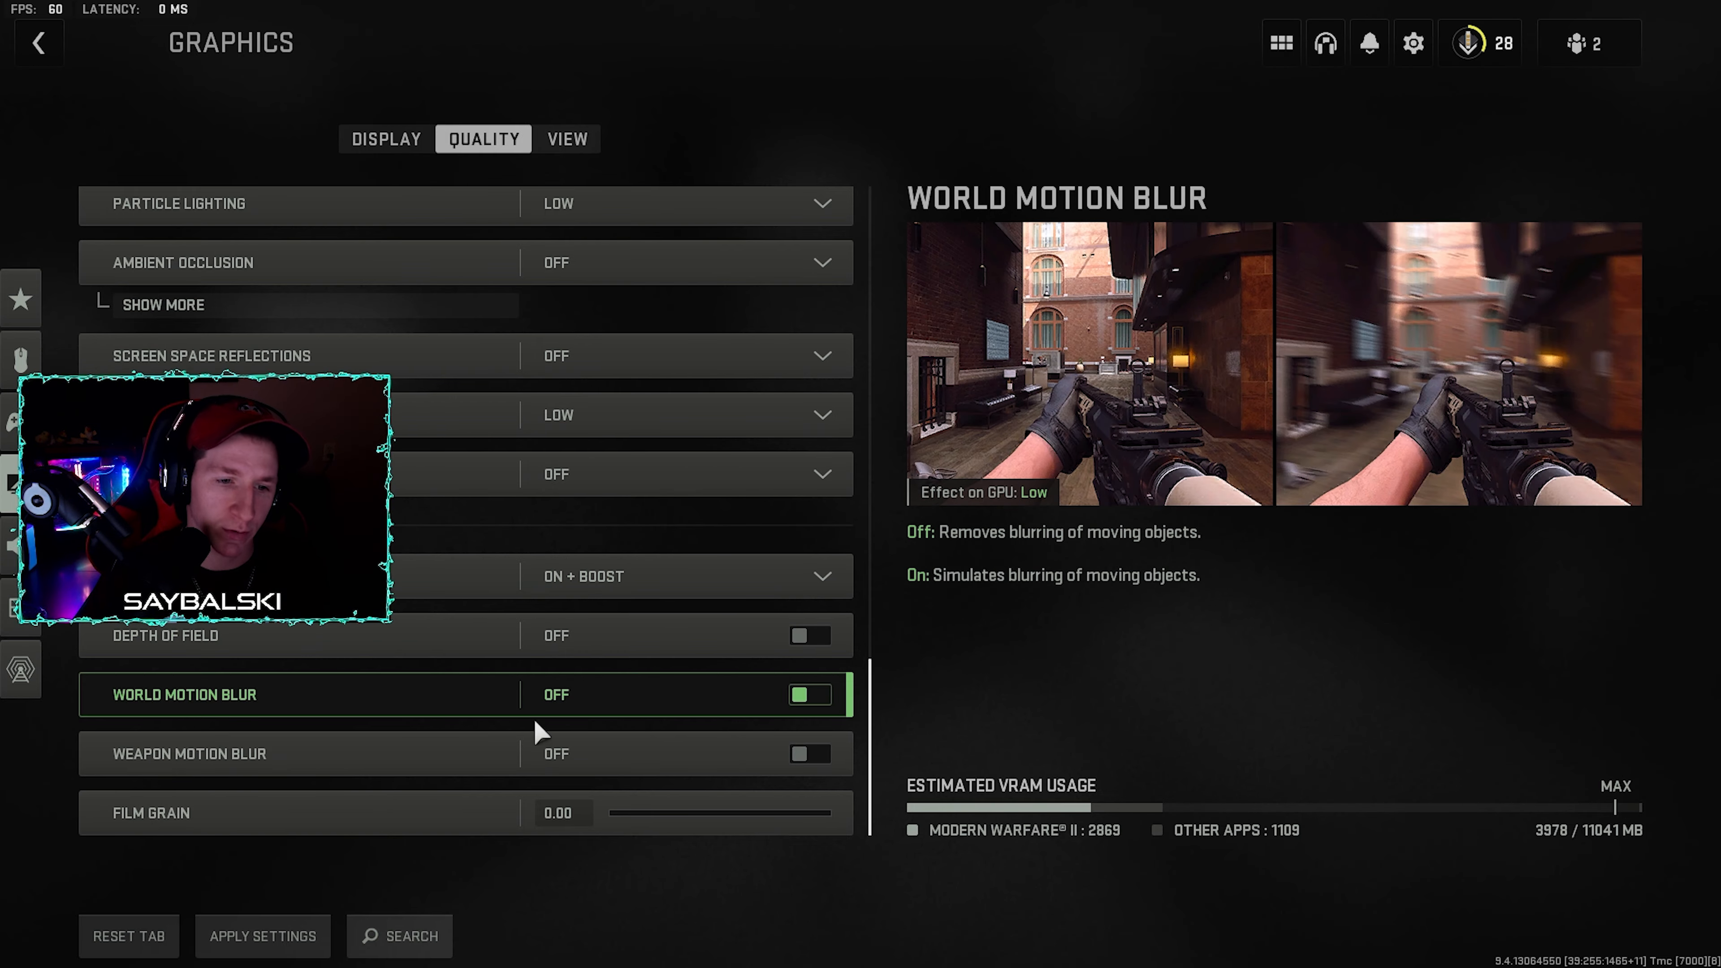
{"action": "mouse_move", "coordinate": [582, 576]}
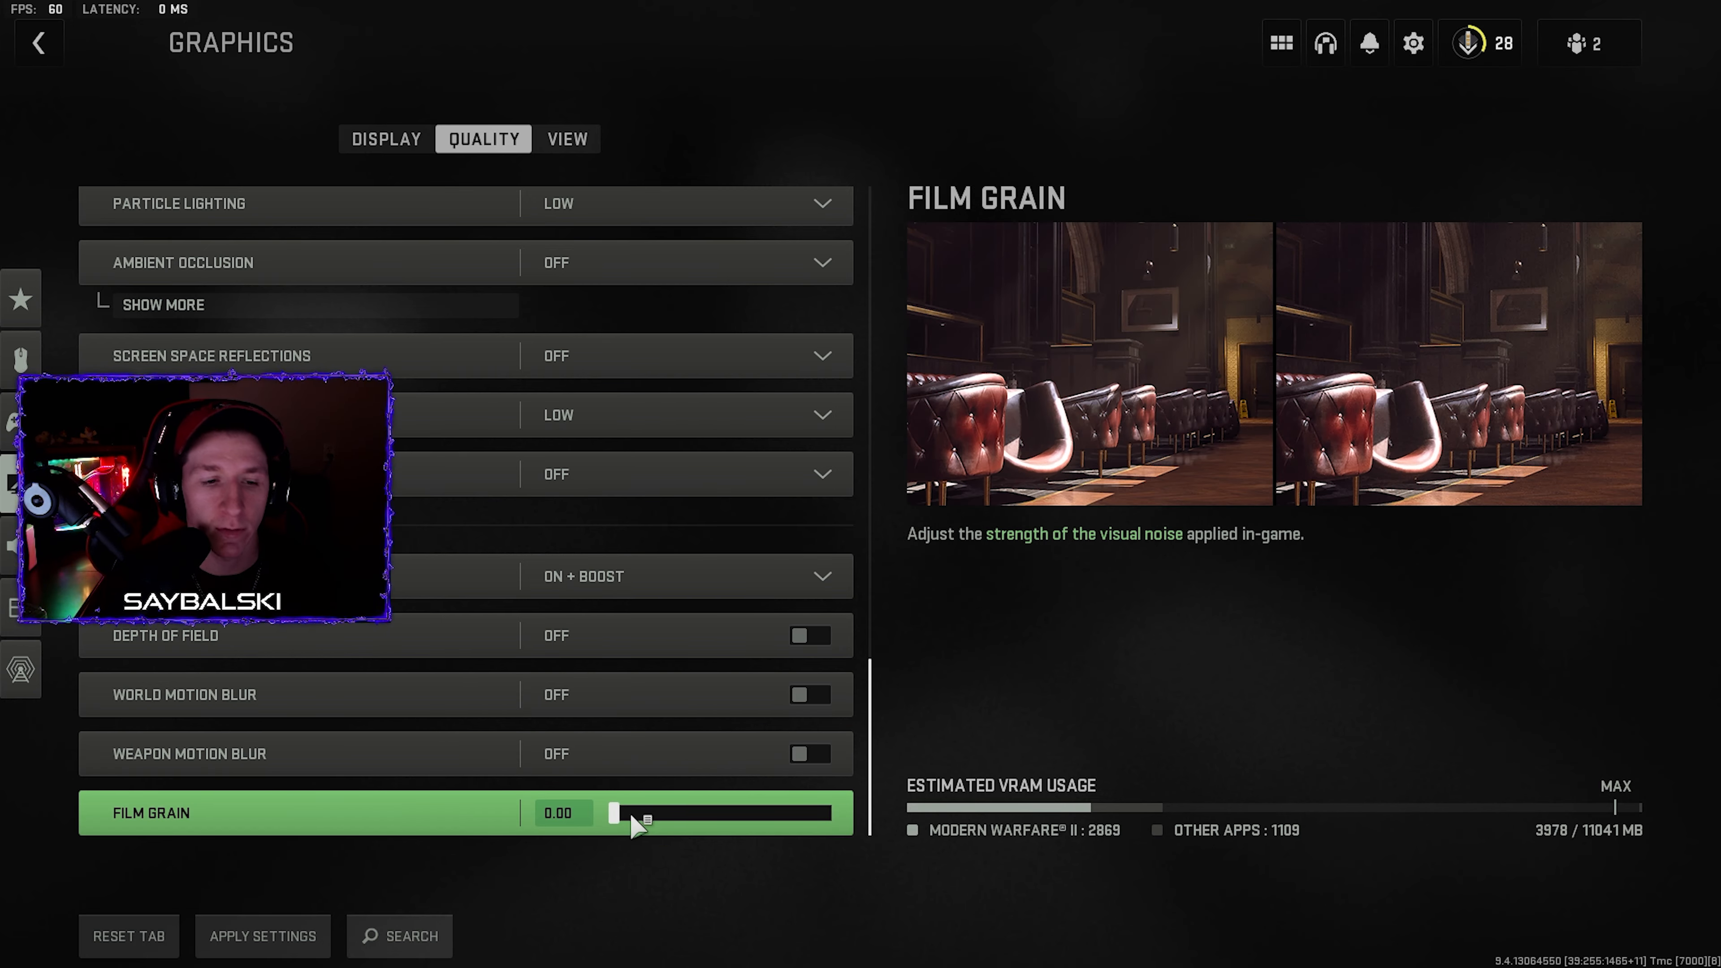
Return Film Grain to 0.00 and move to the View settings showing field of view 120
{"action": "left_click_drag", "start_coordinate": [642, 812], "coordinate": [675, 812]}
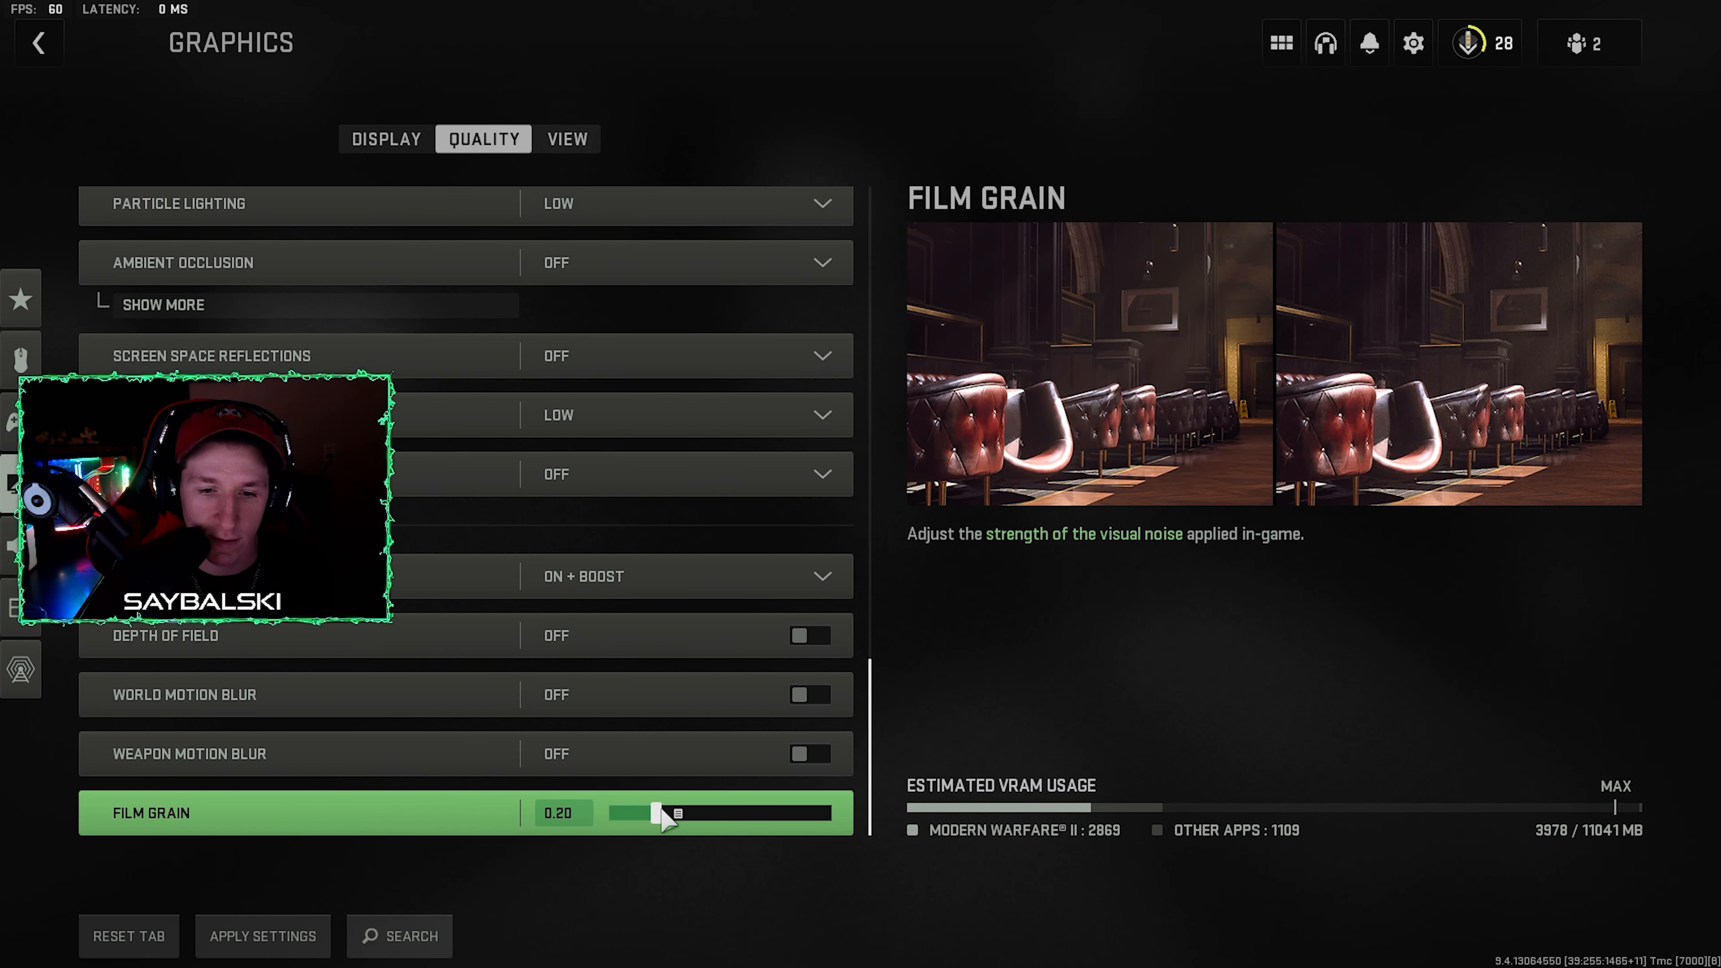
{"action": "left_click_drag", "start_coordinate": [675, 812], "coordinate": [610, 812]}
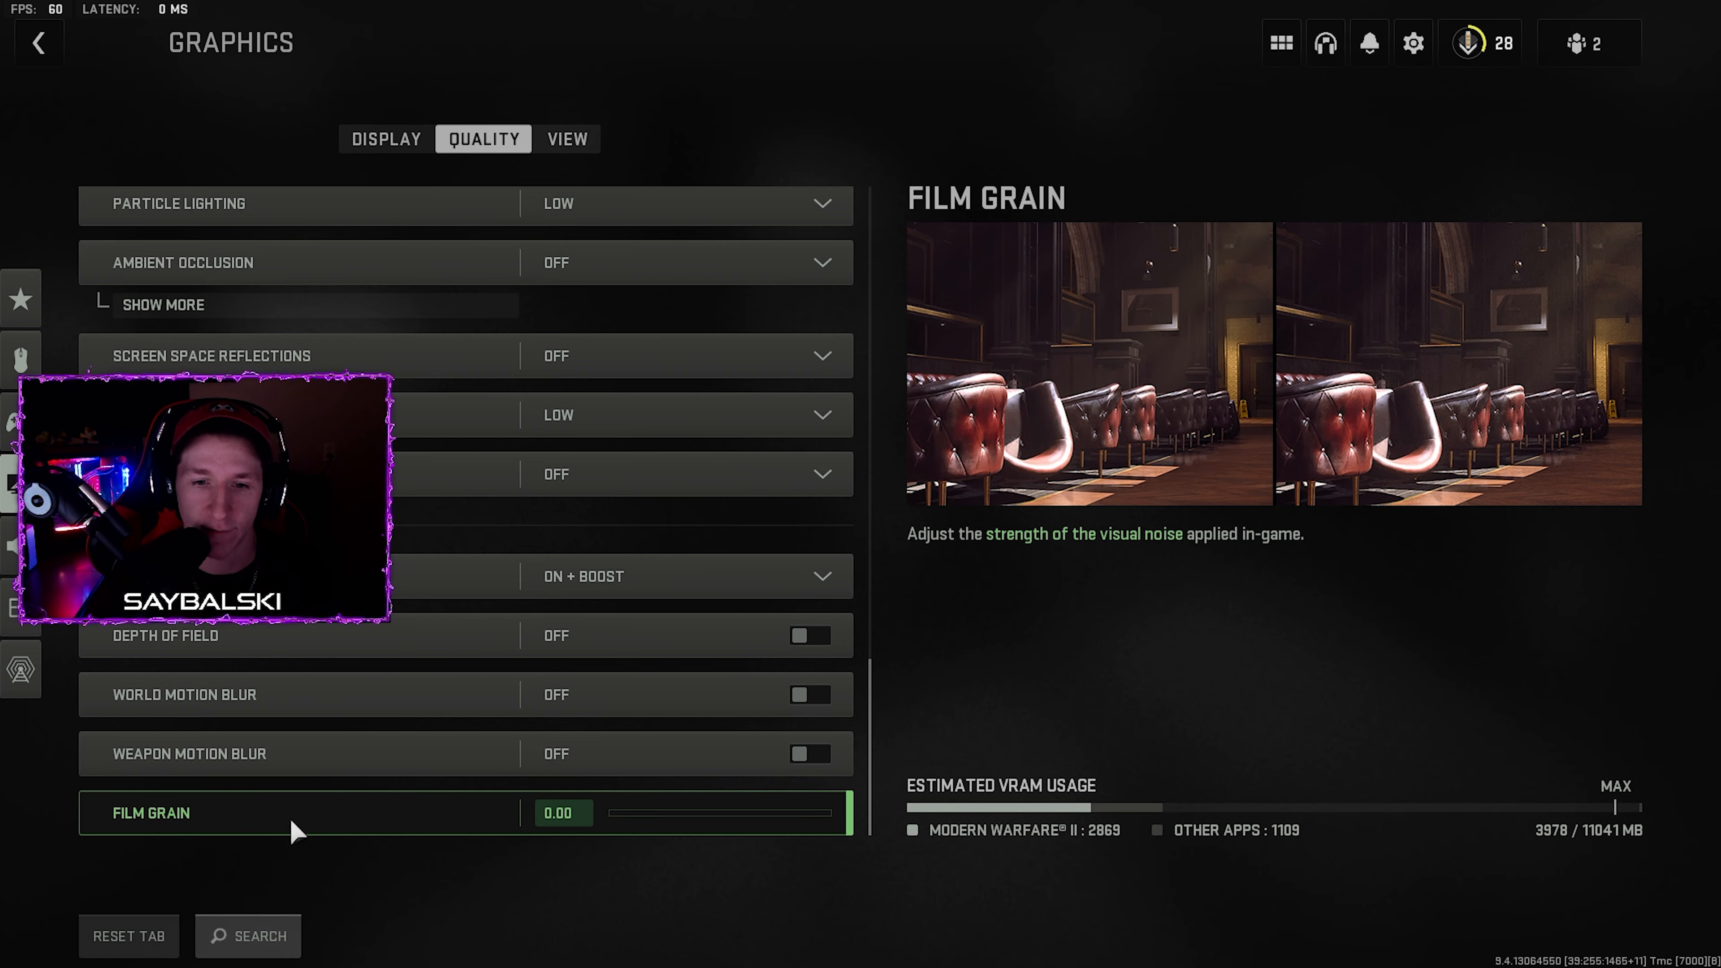
{"action": "left_click", "coordinate": [658, 415]}
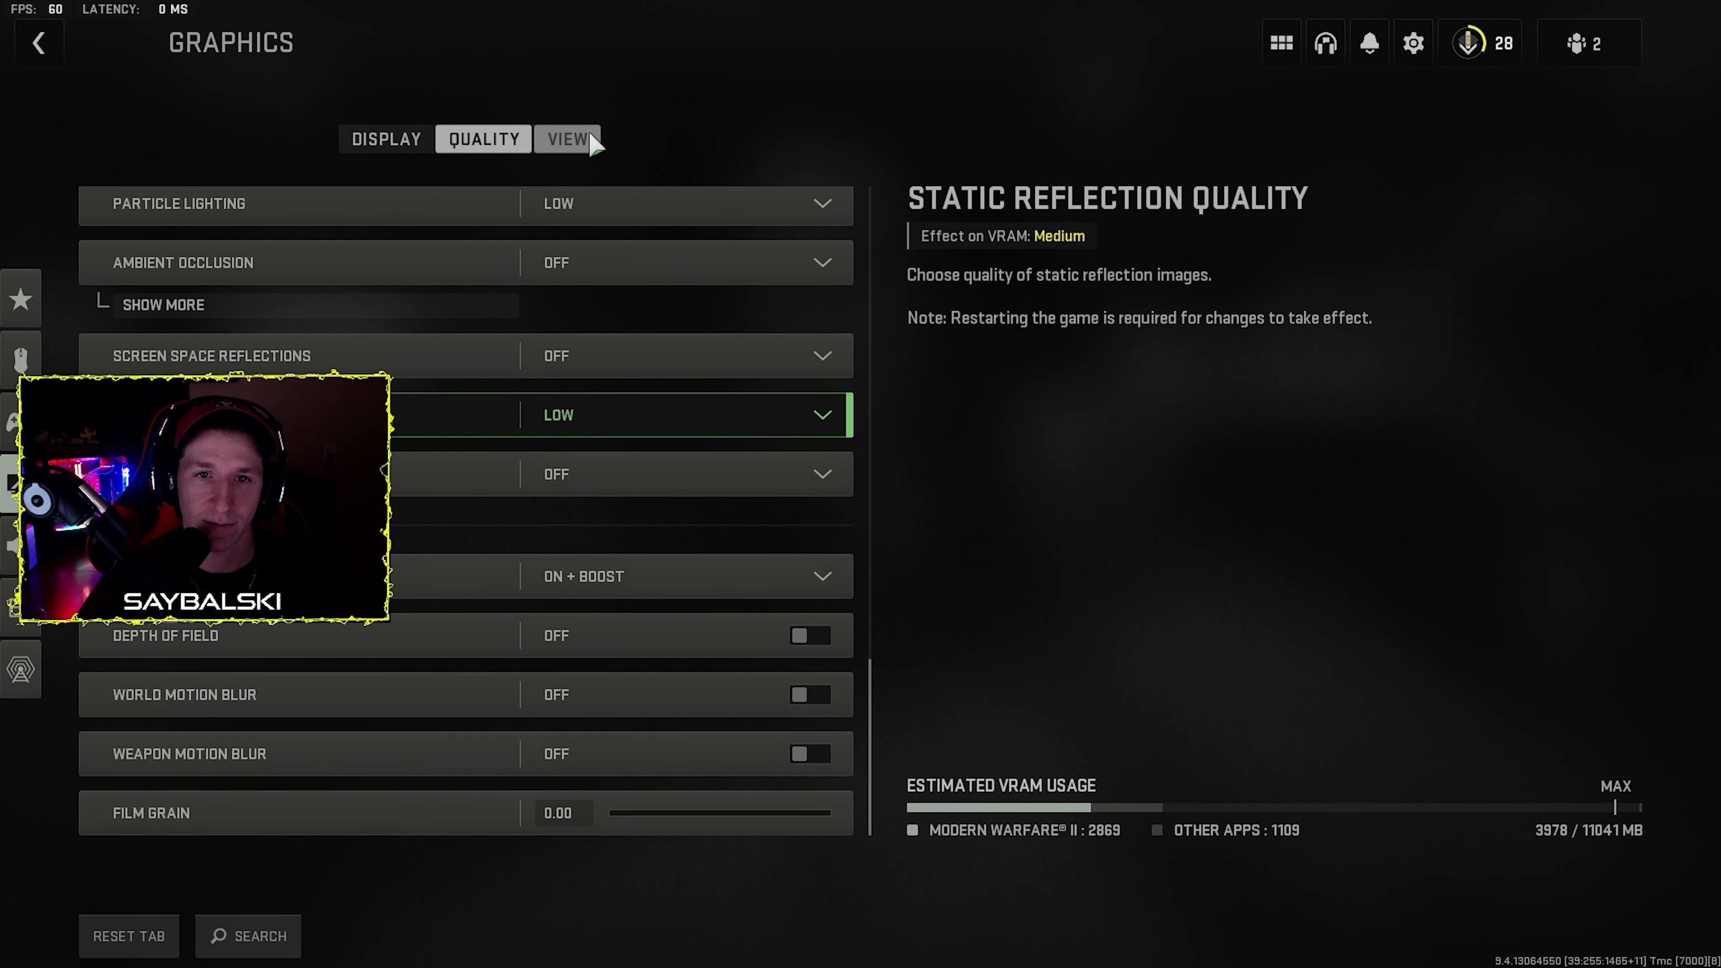
{"action": "left_click", "coordinate": [566, 140]}
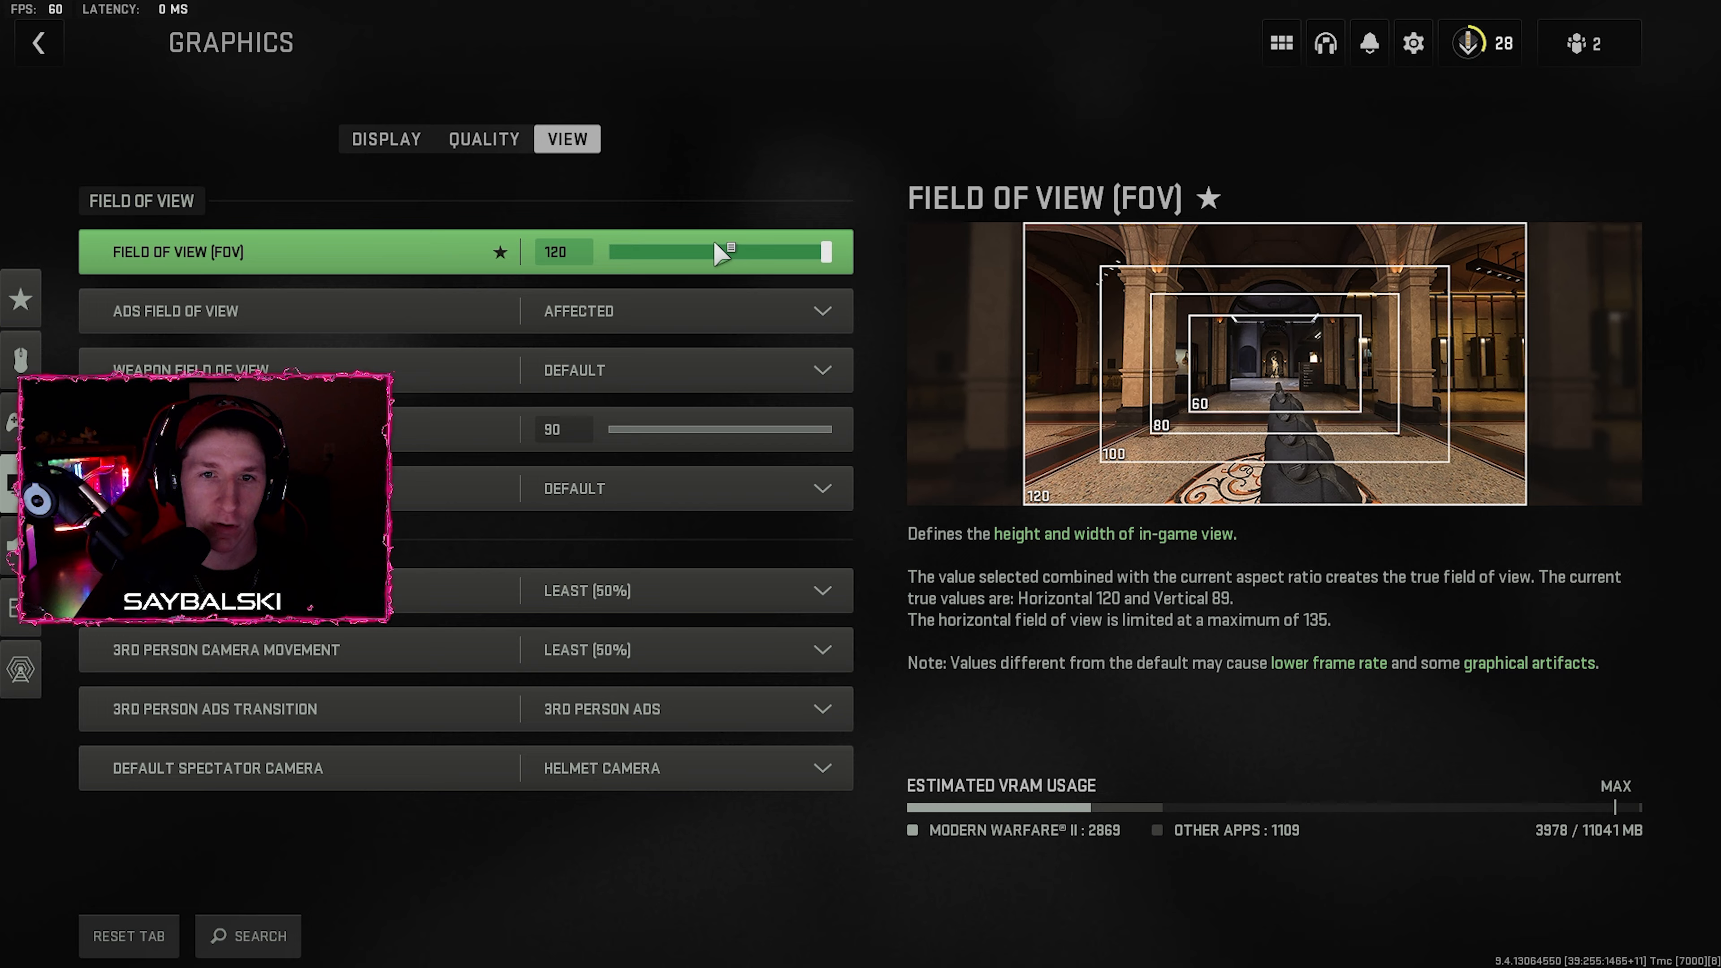